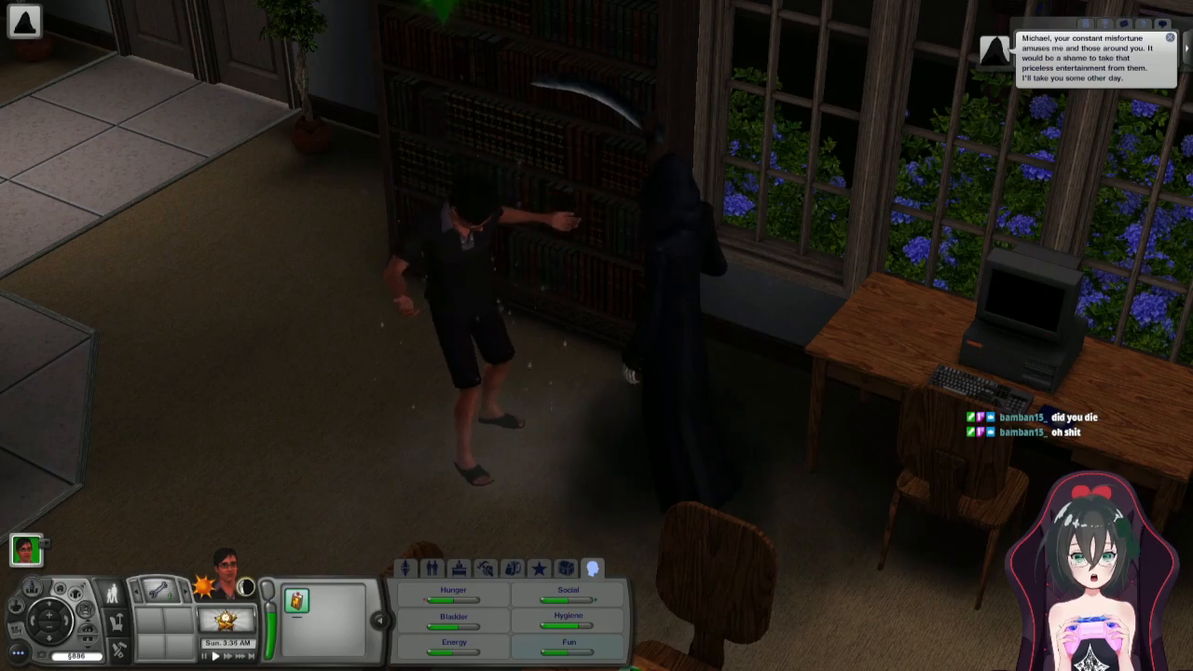
- Resume the game so the Grim Reaper encounter in the library plays out
key(p)
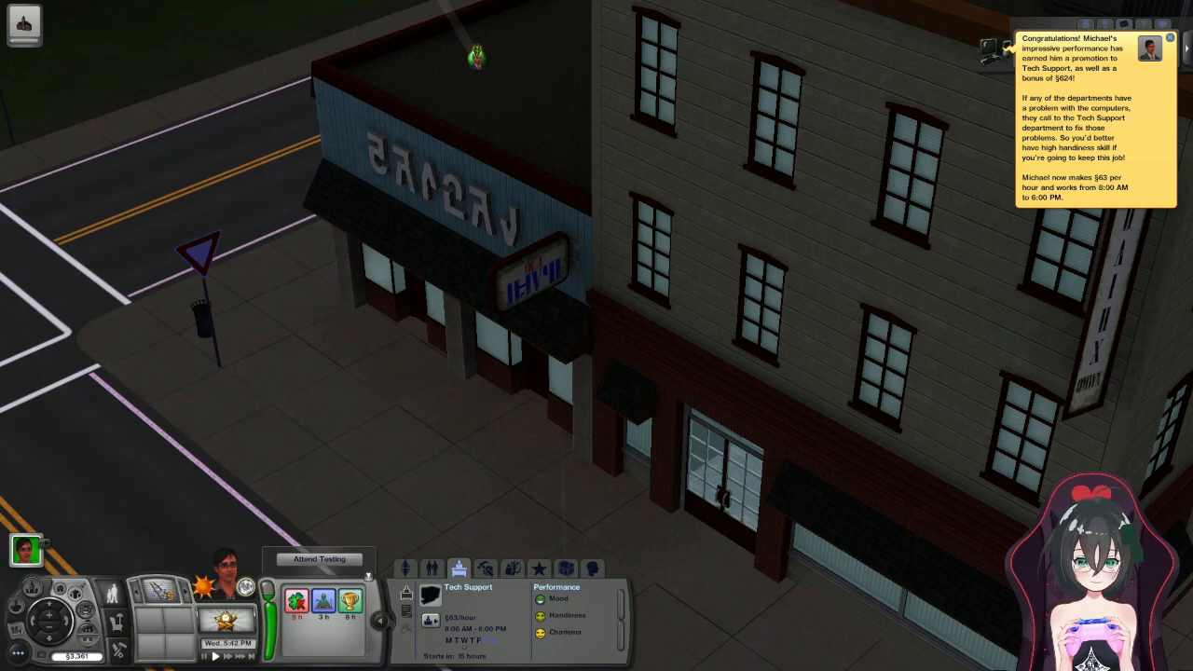
mouse_move(563, 637)
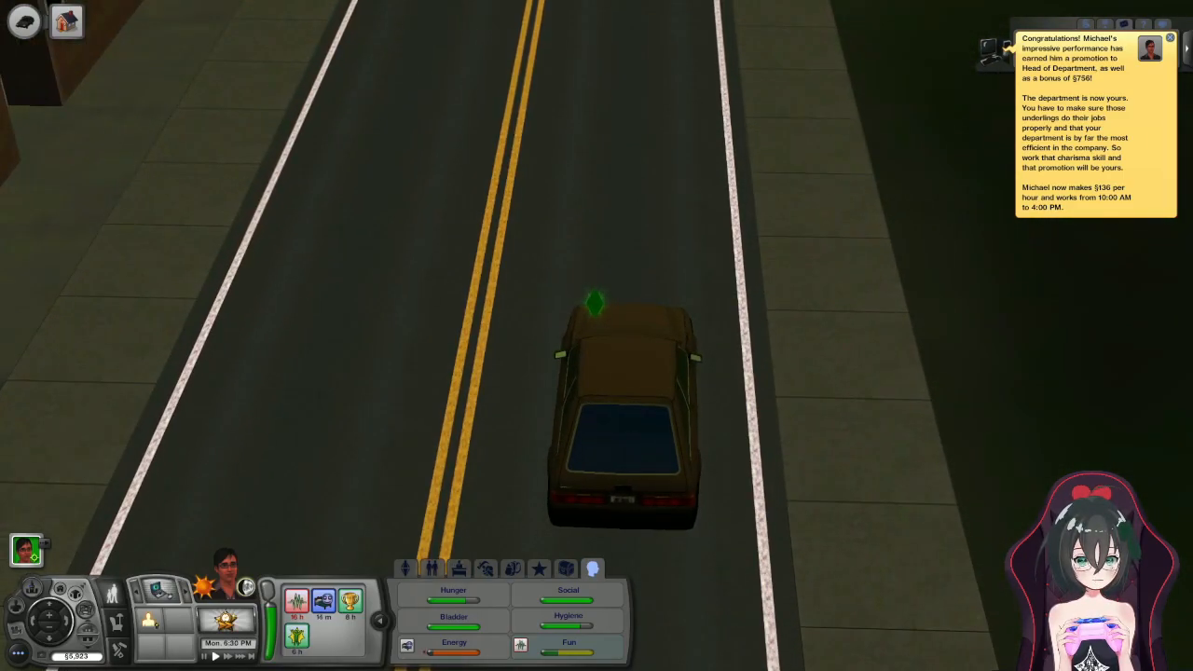
- Check the Sim's Mood in the career panel after the Head of Department promotion
click(1167, 47)
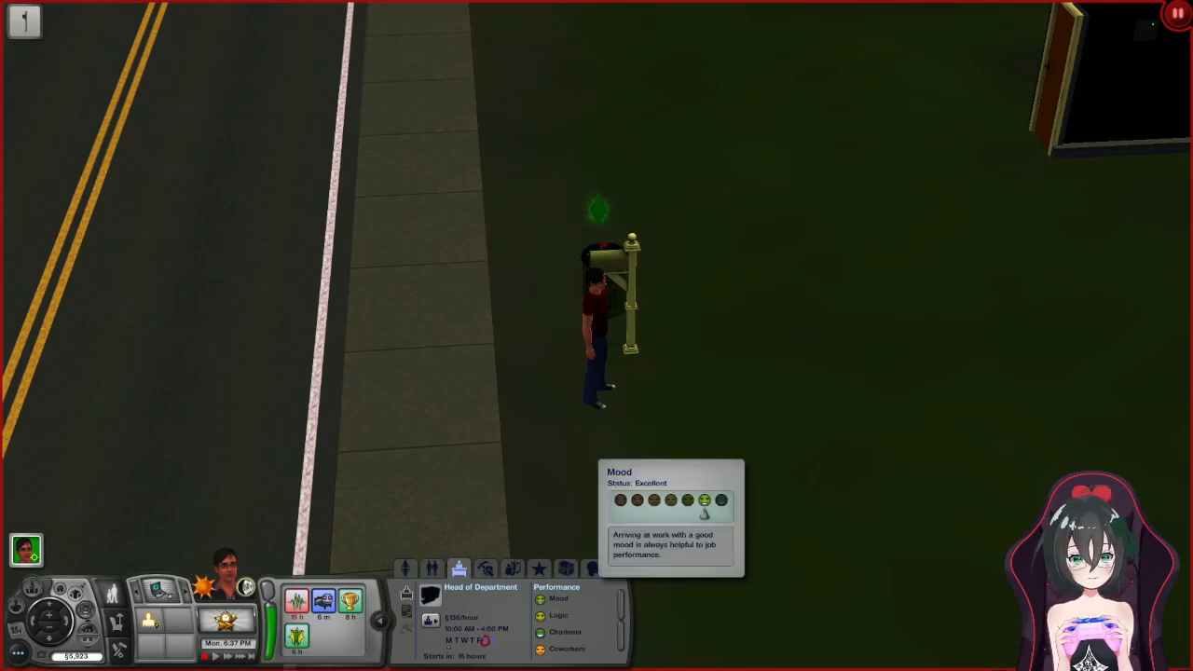
mouse_move(556, 615)
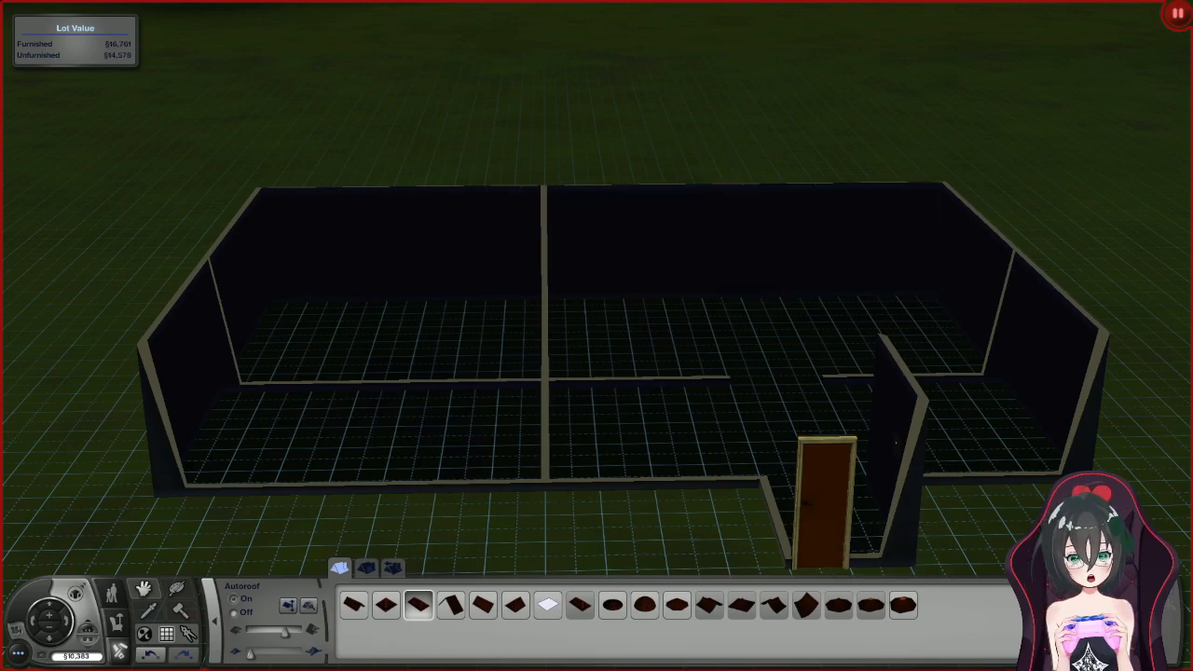
mouse_move(122, 618)
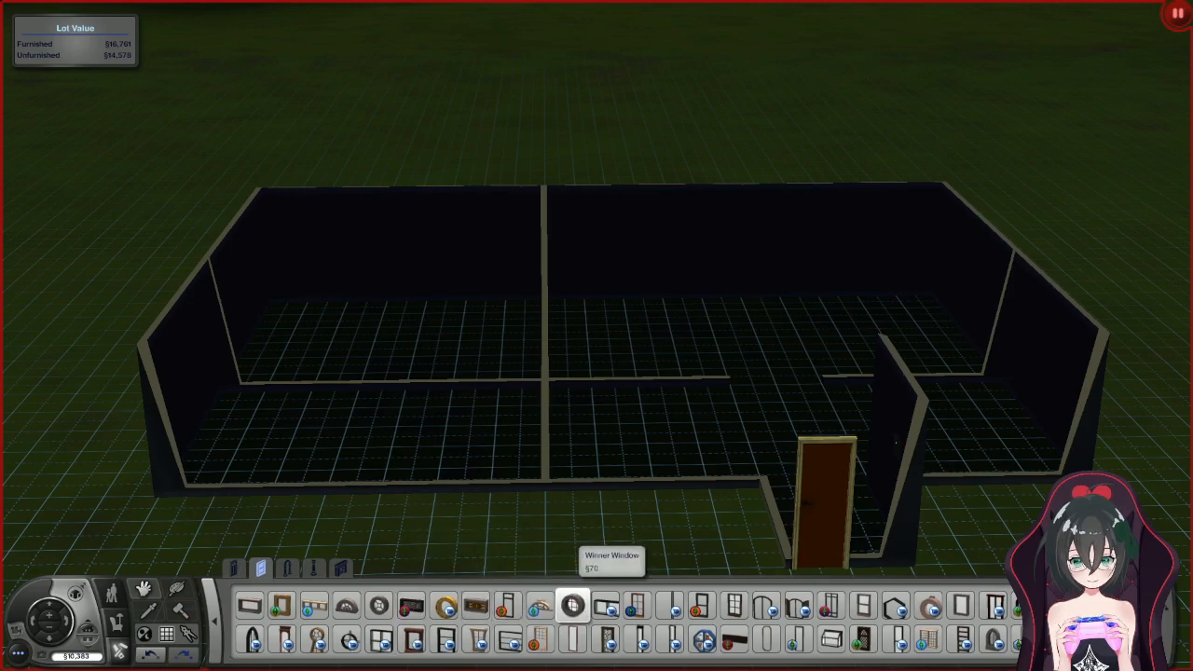
mouse_move(697, 612)
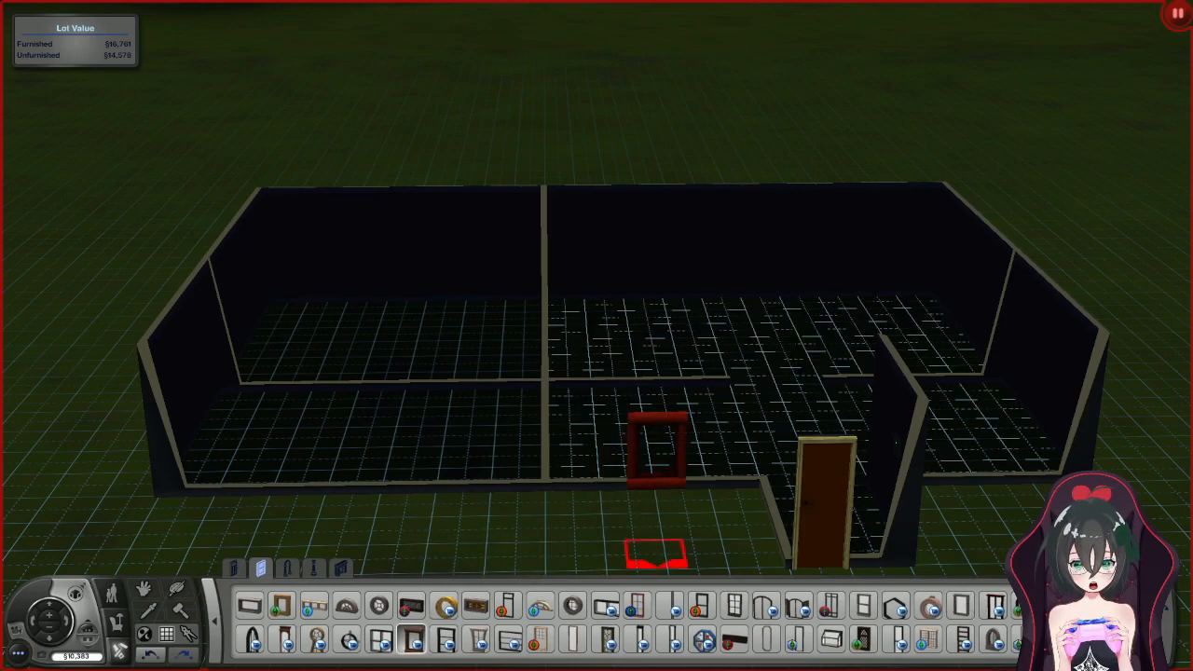
- Place the selected window into the back wall of the house
click(570, 637)
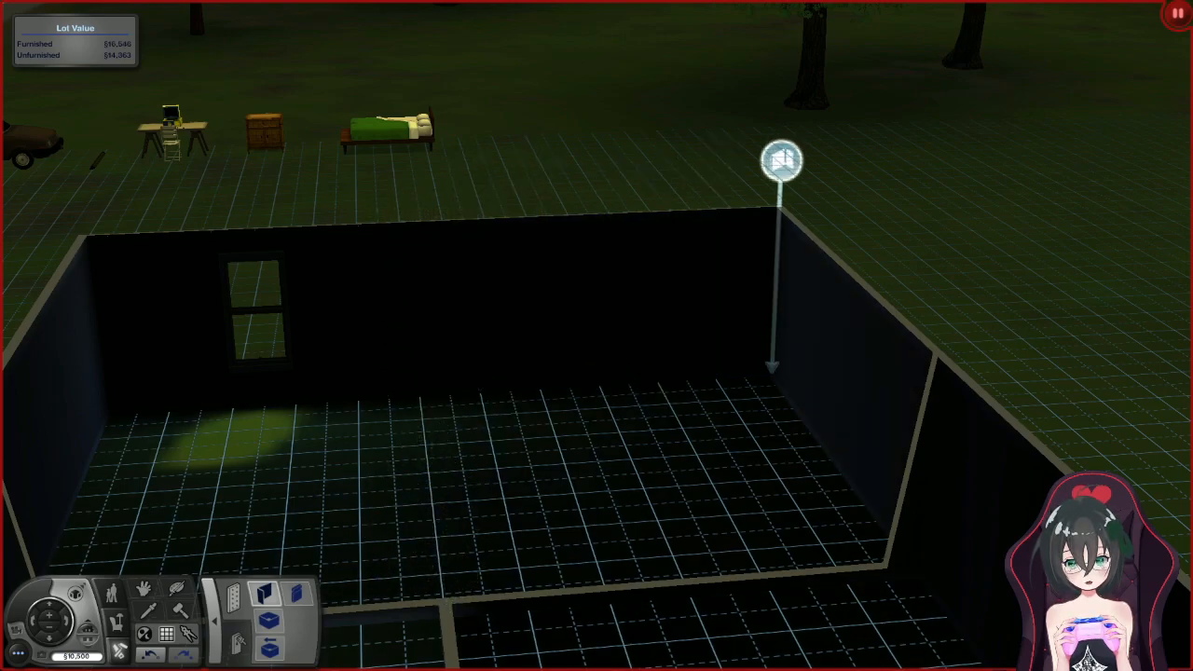
mouse_move(476, 178)
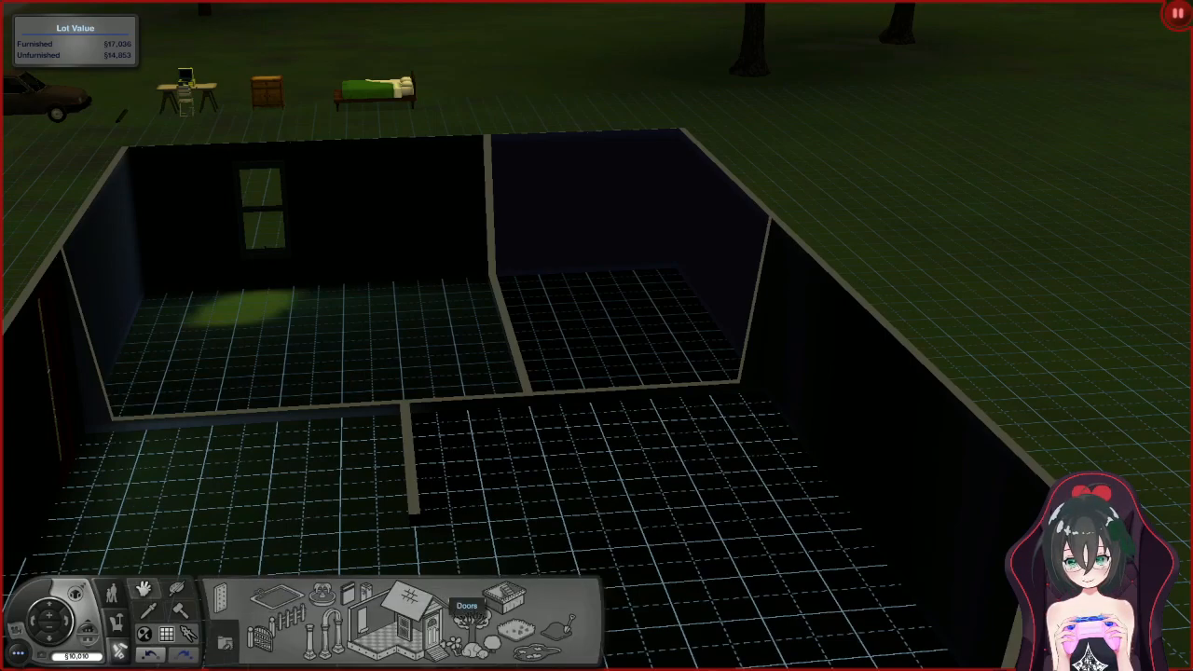
- Bring up the Doors catalog in Build Mode to start fitting interior doors
click(430, 619)
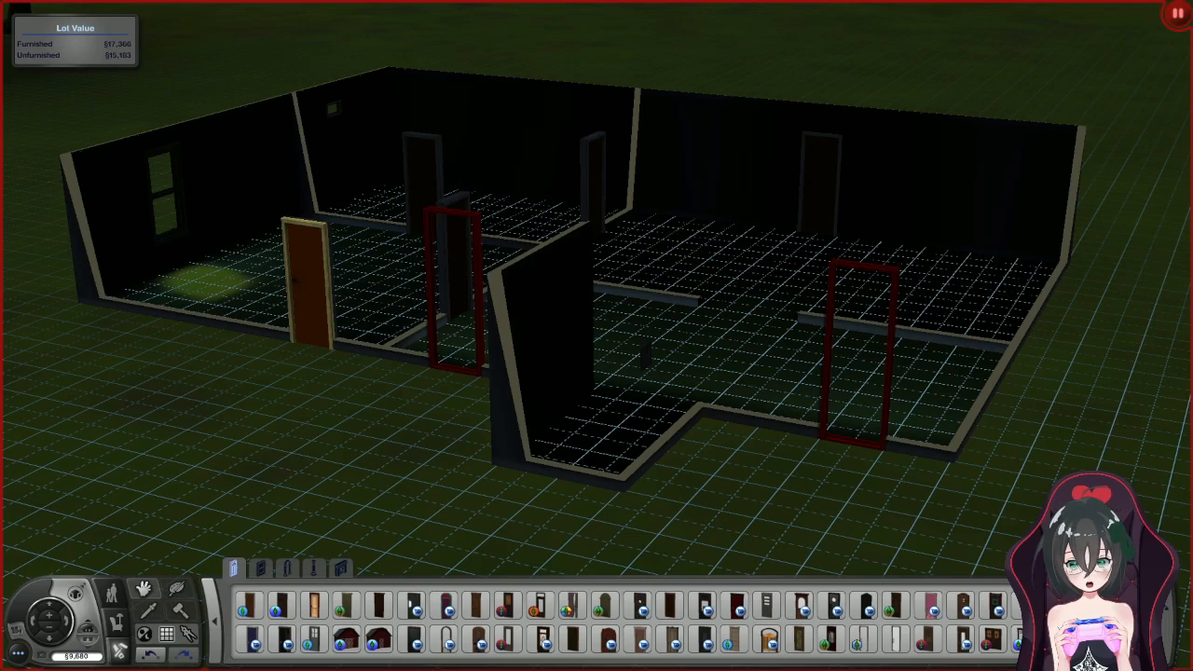
- Place two doors in the inner walls so the rooms connect
click(675, 522)
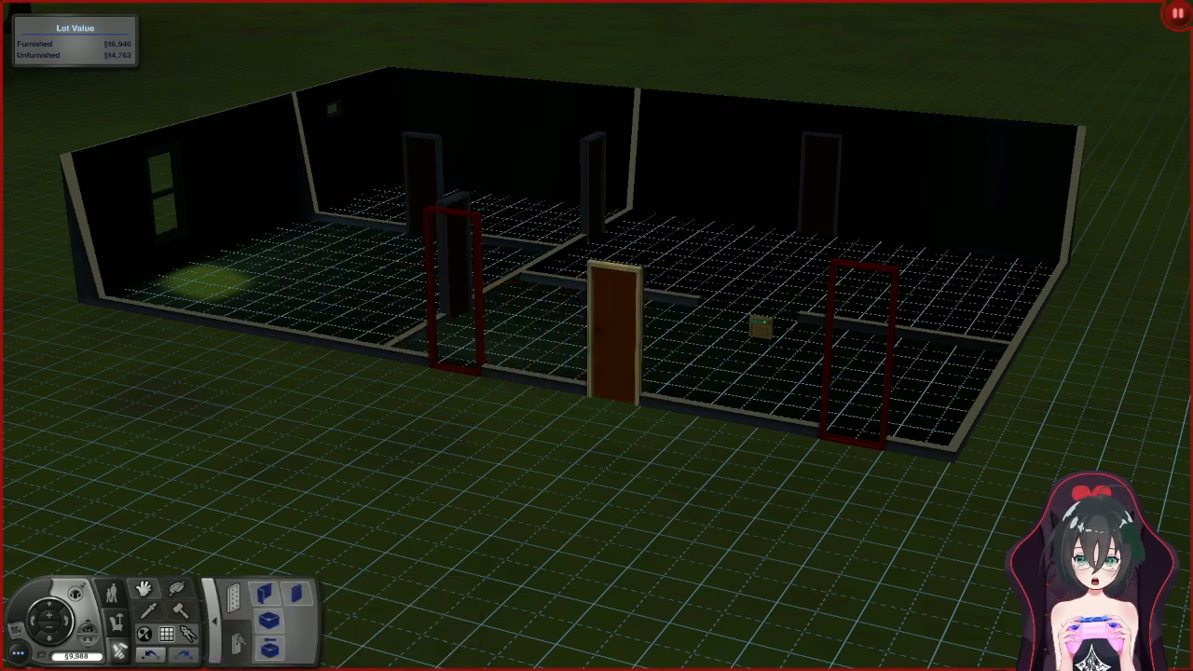
click(563, 313)
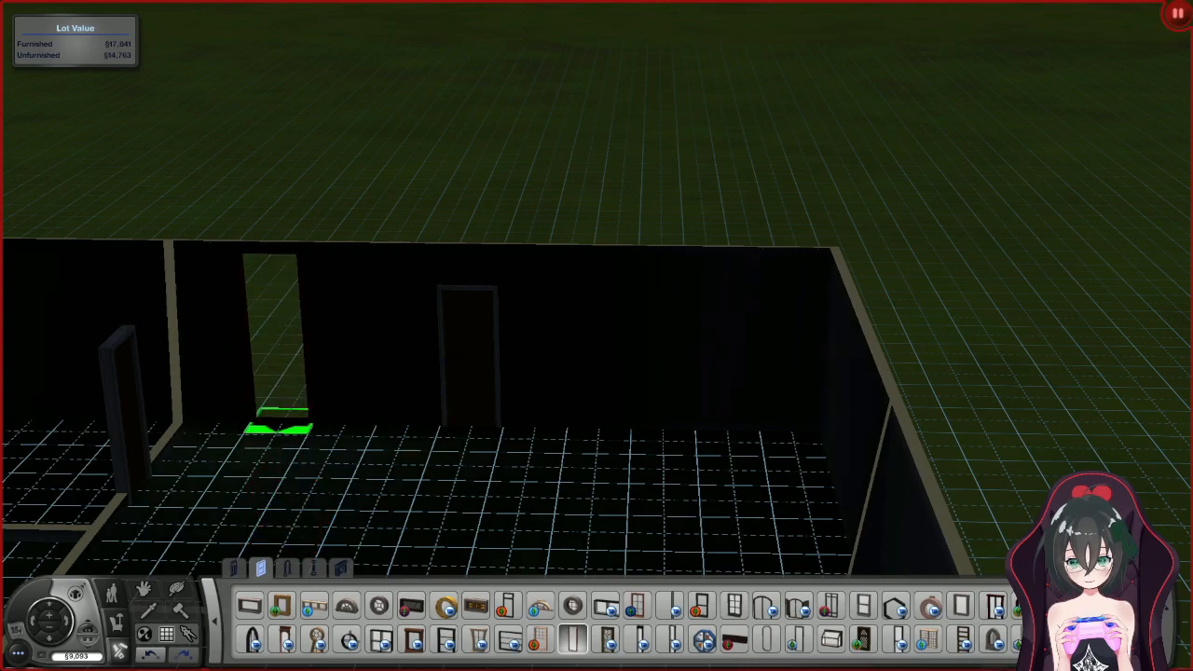
- Place another tall window in the house's back wall
click(727, 429)
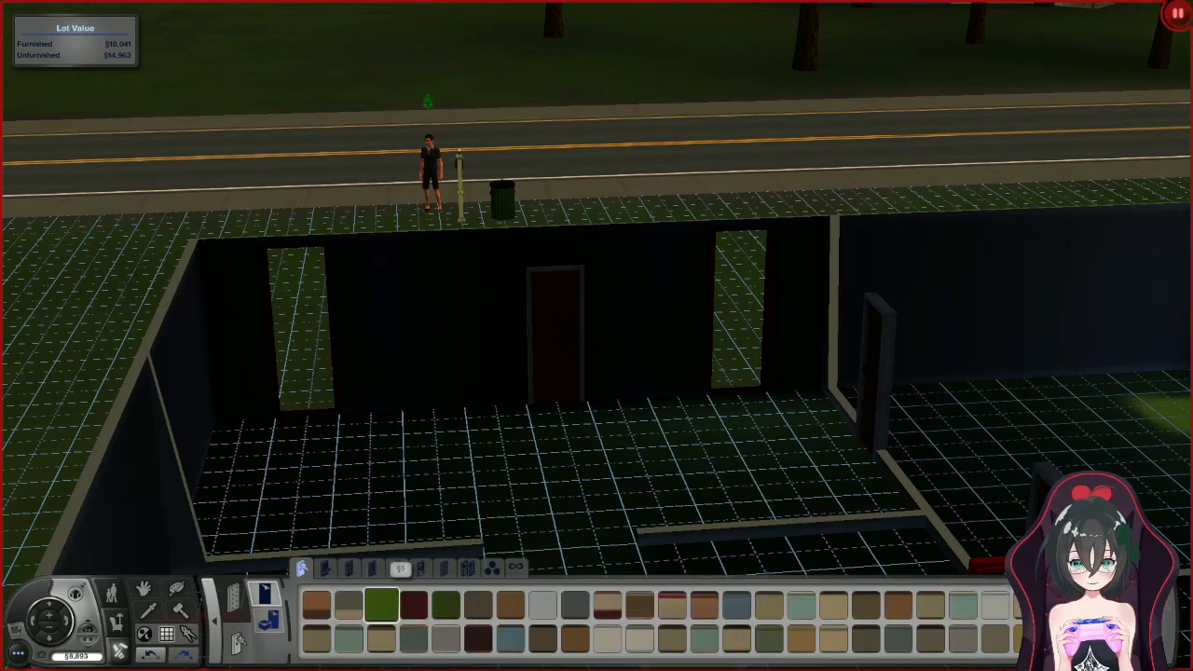
mouse_move(382, 606)
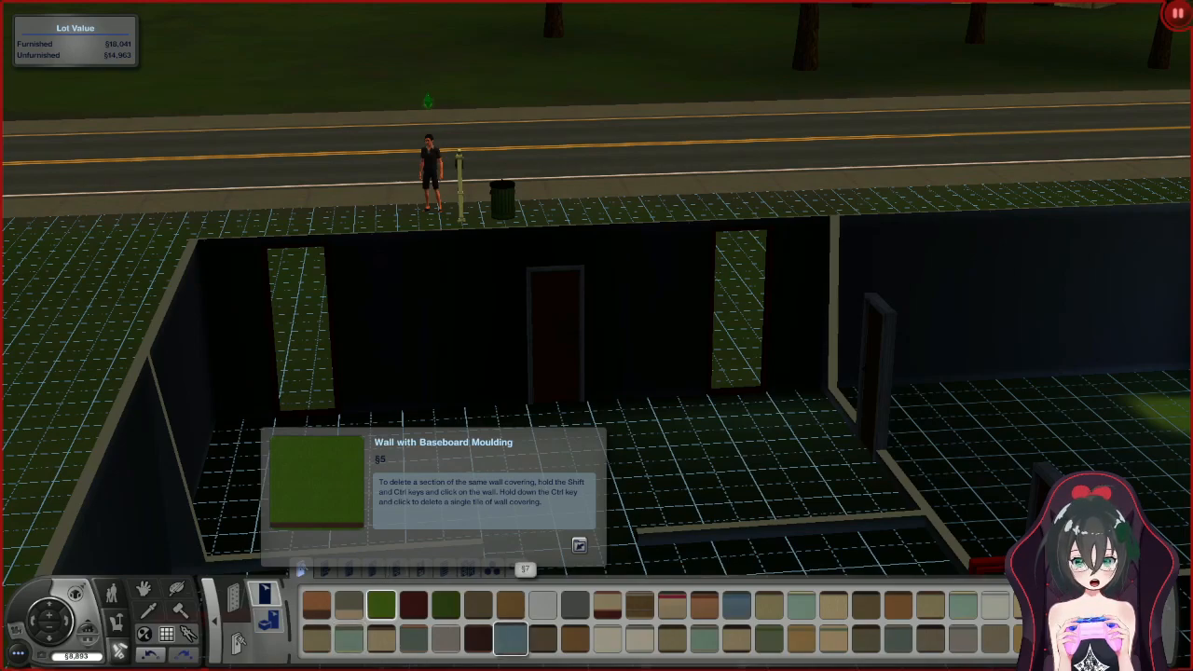
click(736, 605)
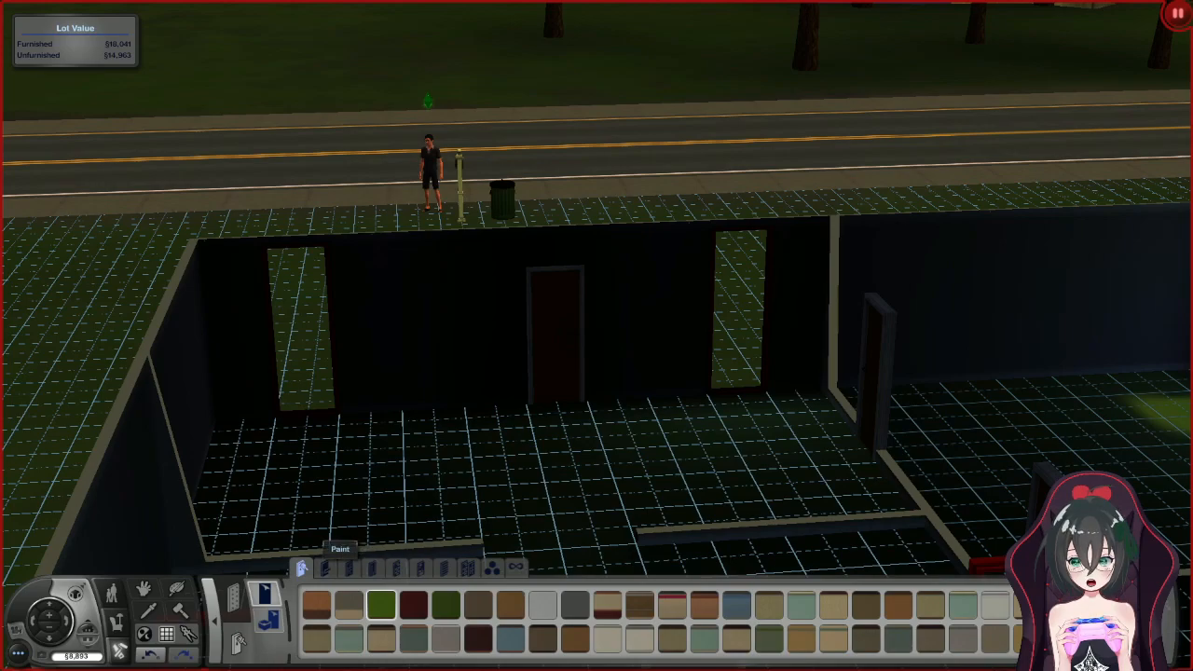
- Browse Wallpaper, Rock & Stone, Siding and Tile coverings and choose a §12 tile covering
click(308, 567)
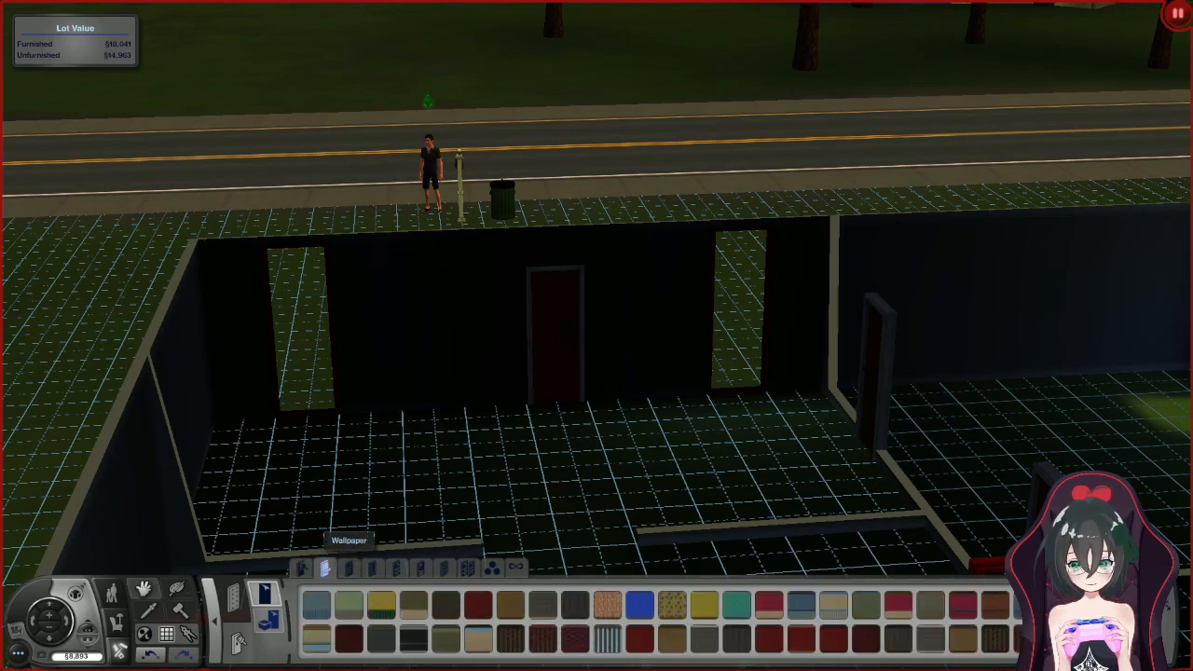
click(337, 567)
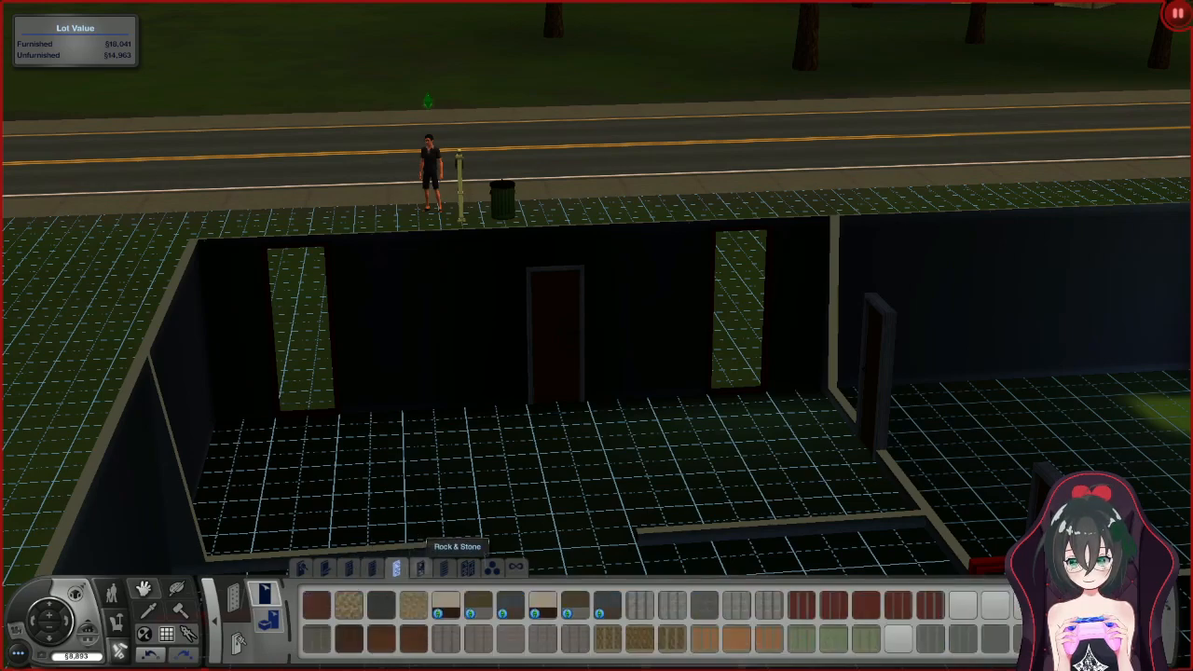
click(436, 567)
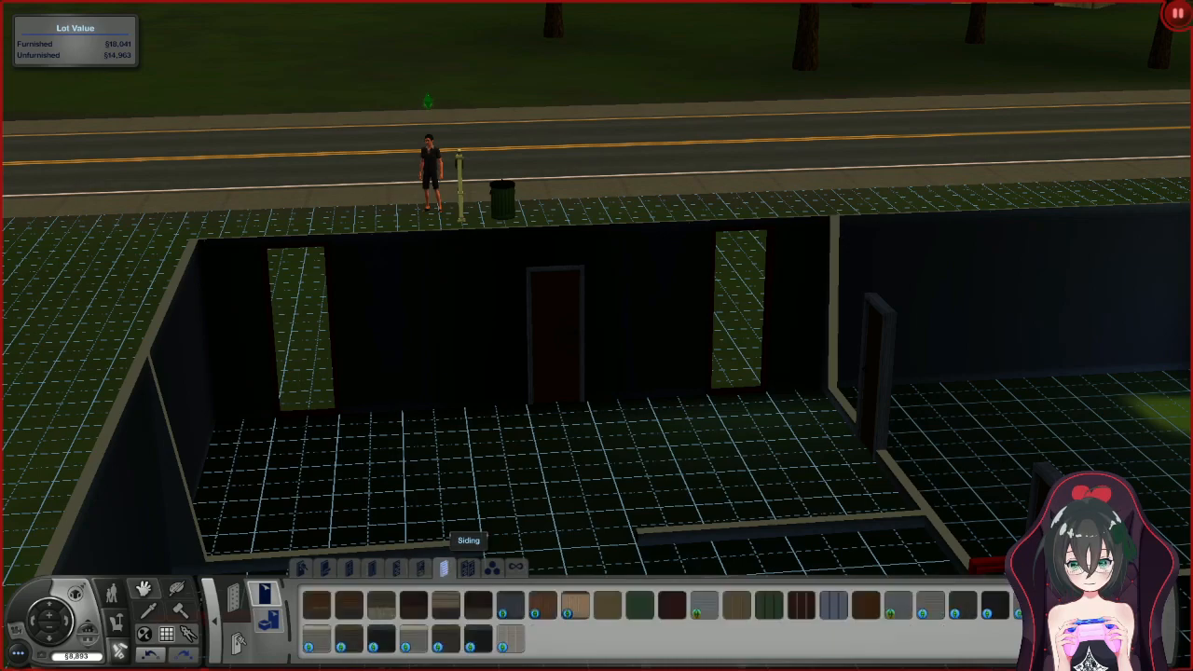
click(472, 567)
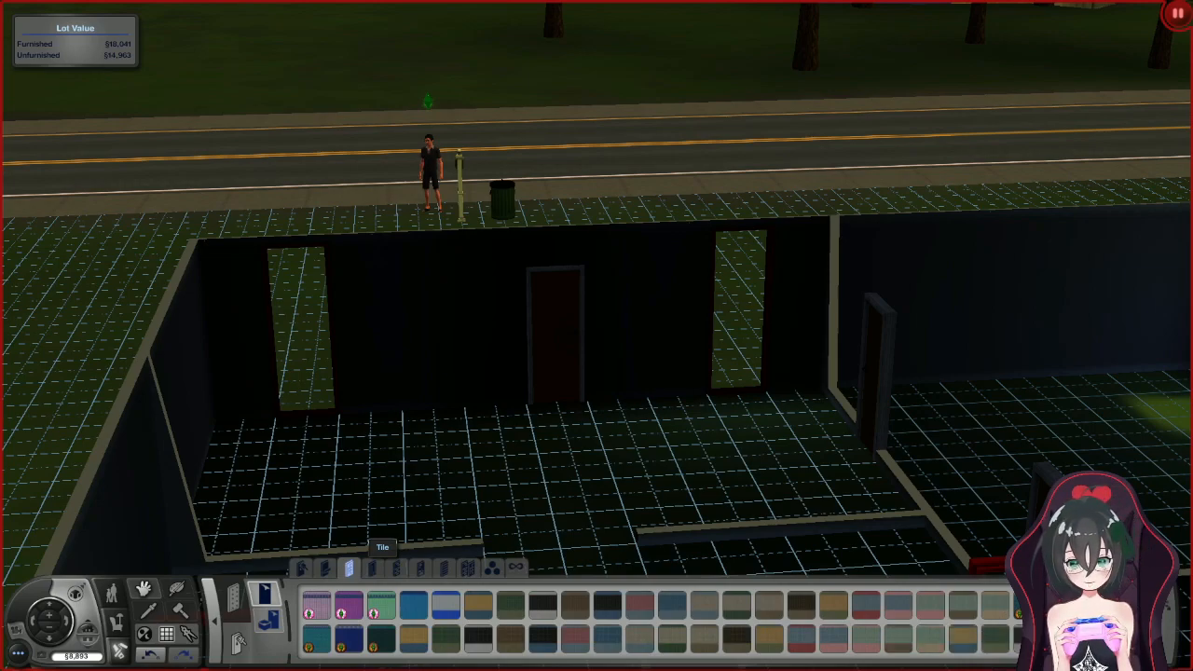
click(325, 568)
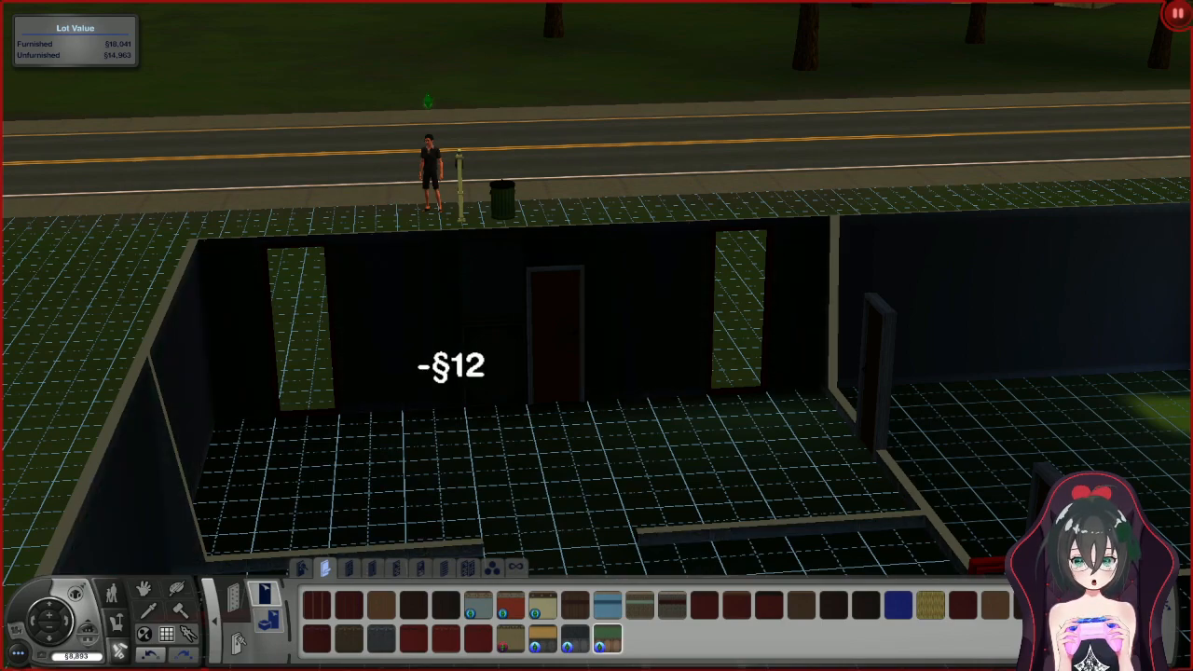
- Lower the walls with Change Wall Mode to view the whole floor plan from above
click(299, 335)
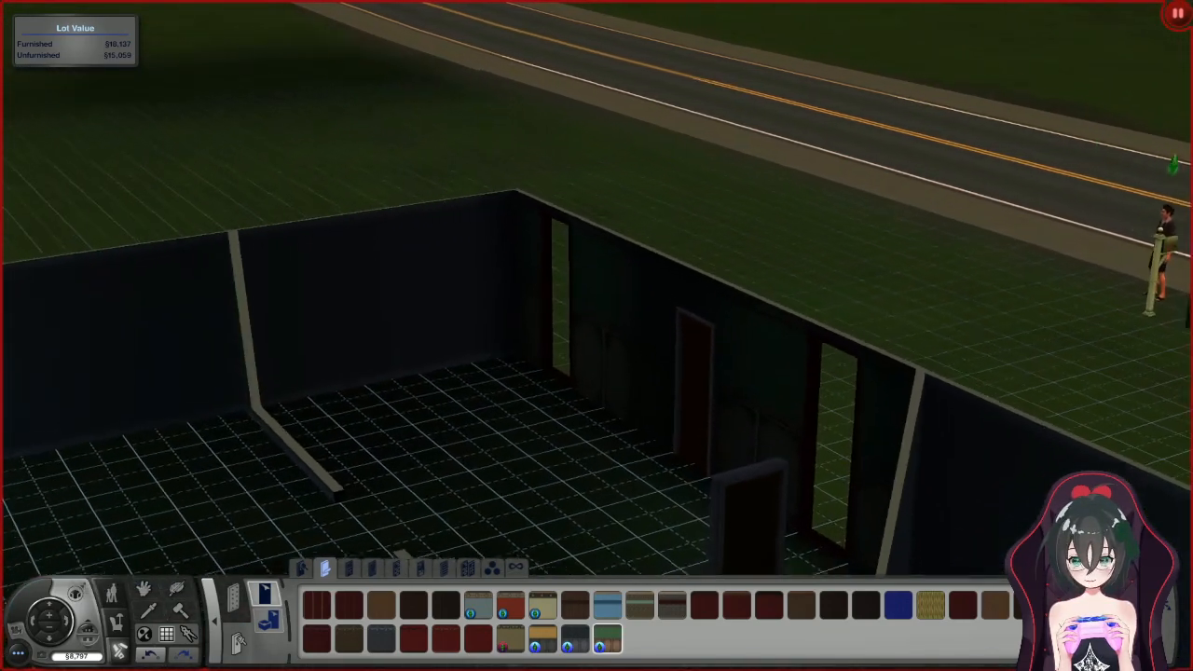
click(401, 327)
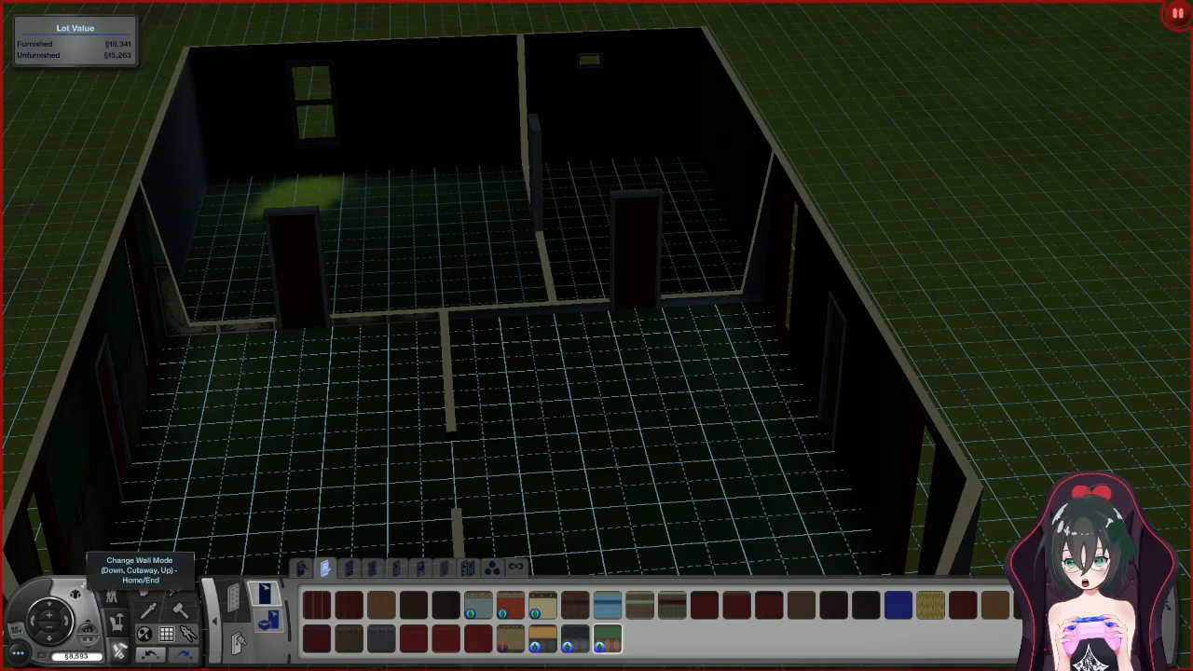
mouse_move(127, 610)
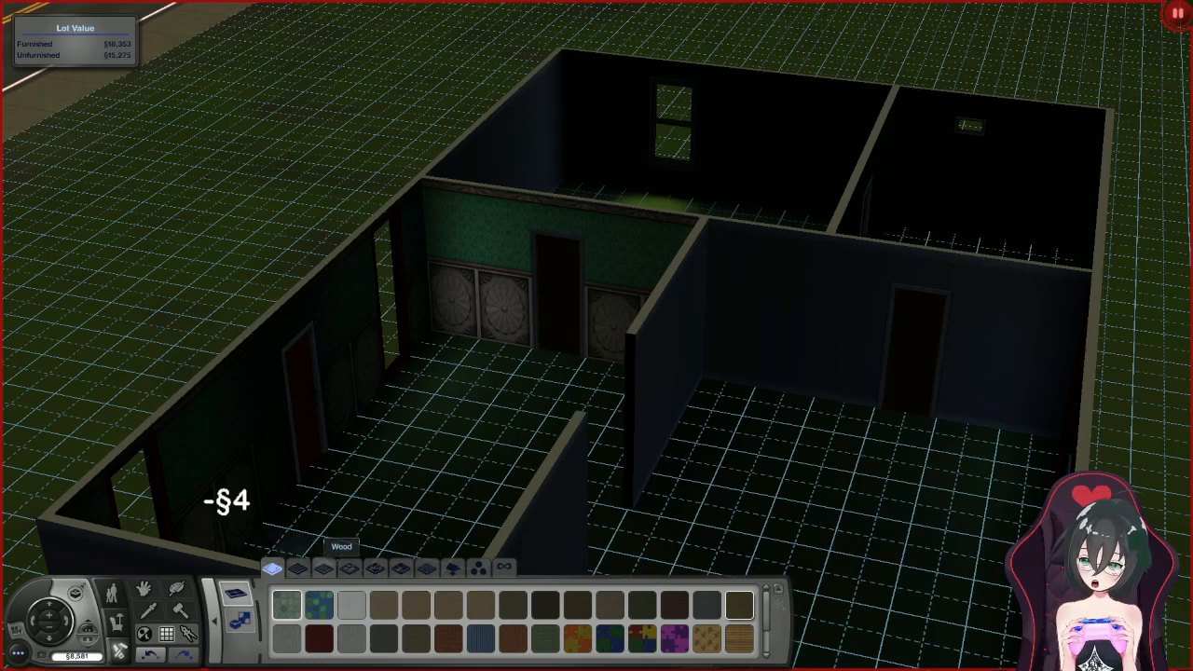
mouse_move(425, 568)
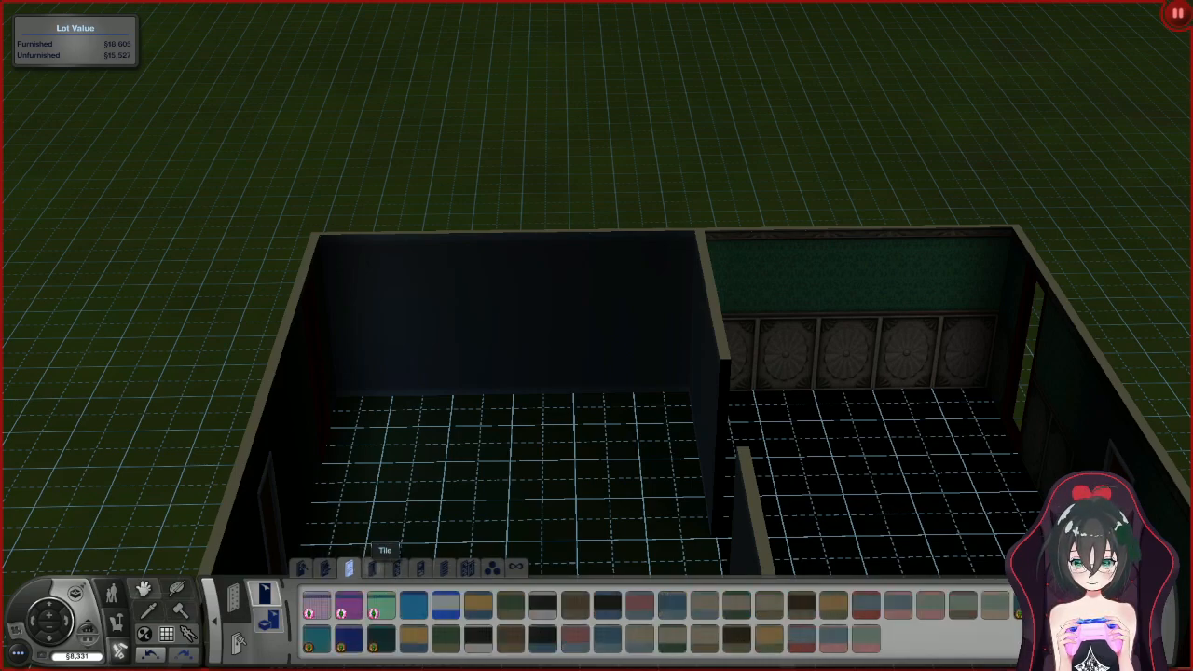
- Paper the left room's back walls with the dark red patterned wallpaper for §32
click(369, 567)
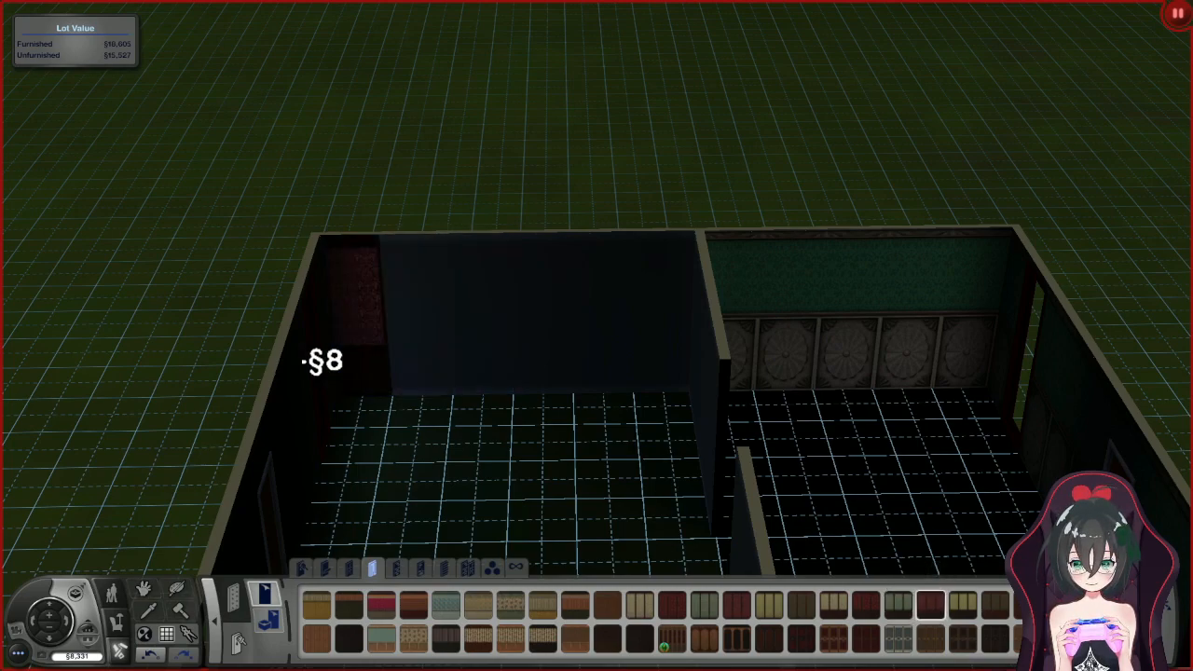
click(470, 303)
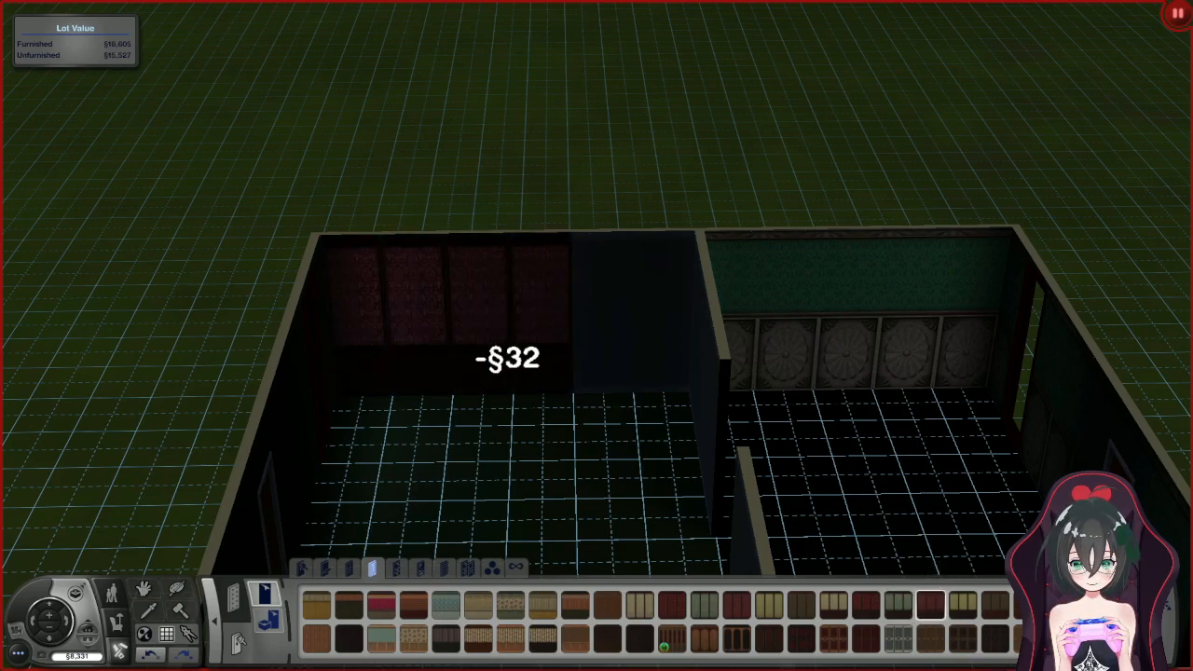
click(616, 308)
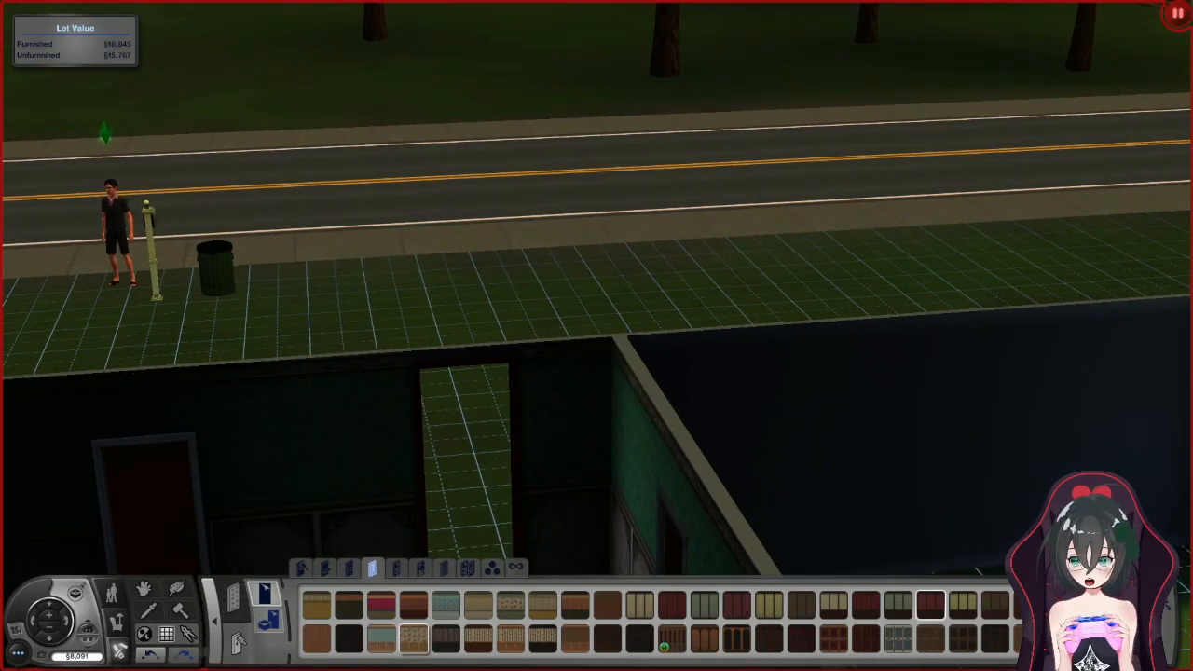
click(329, 565)
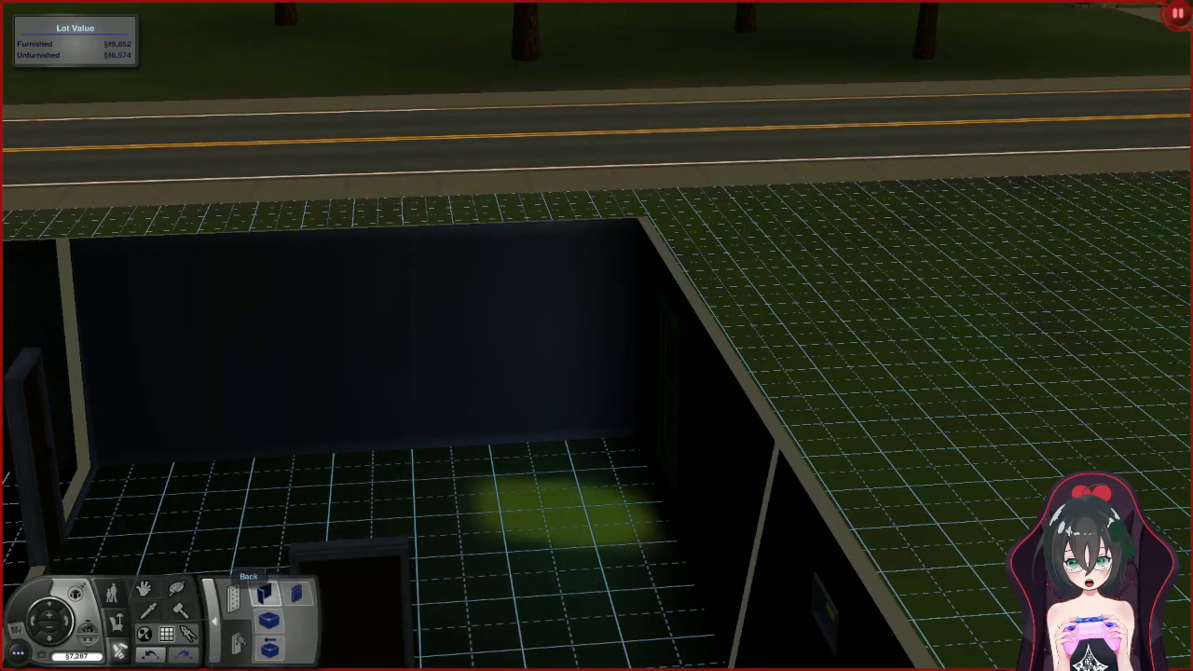
- Place a ceiling light in the front room of the house
click(269, 605)
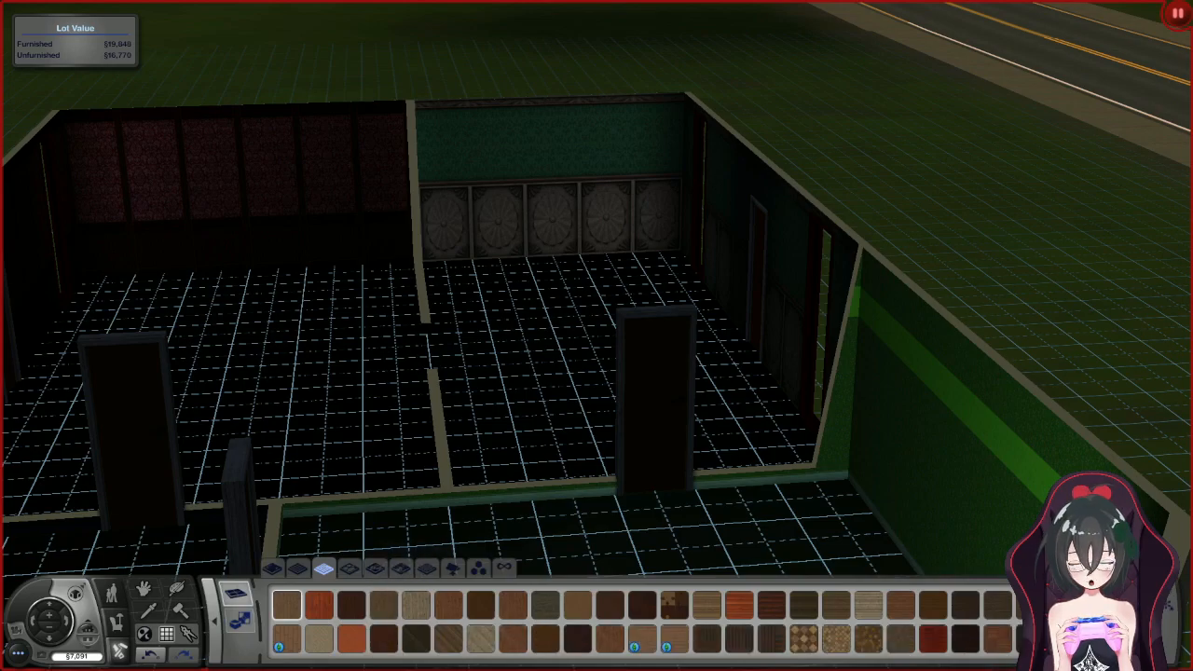
mouse_move(298, 566)
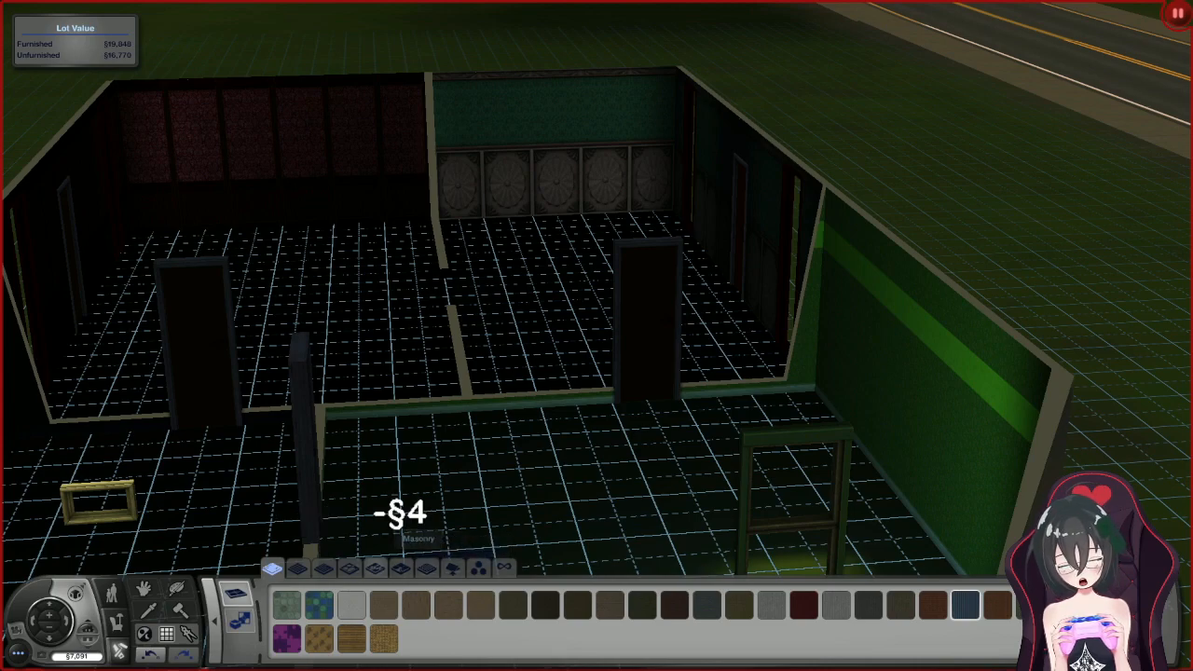
- Lay a floor tile in the small front room
click(347, 567)
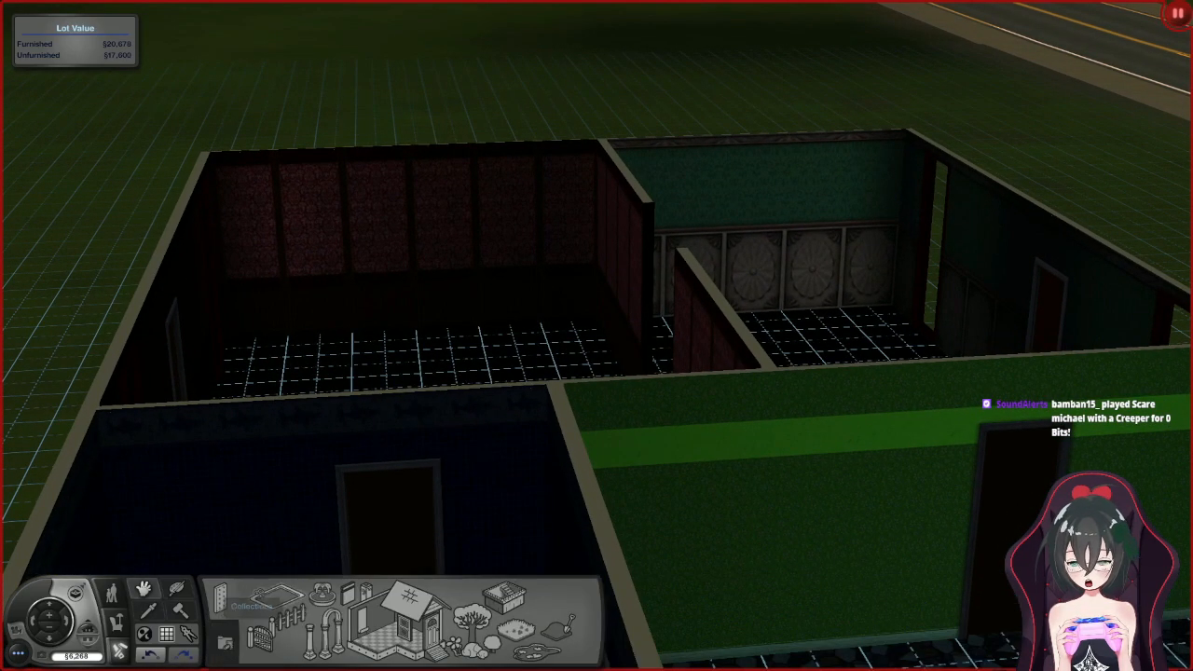
- Choose a category of household objects in the Buy catalog
click(138, 588)
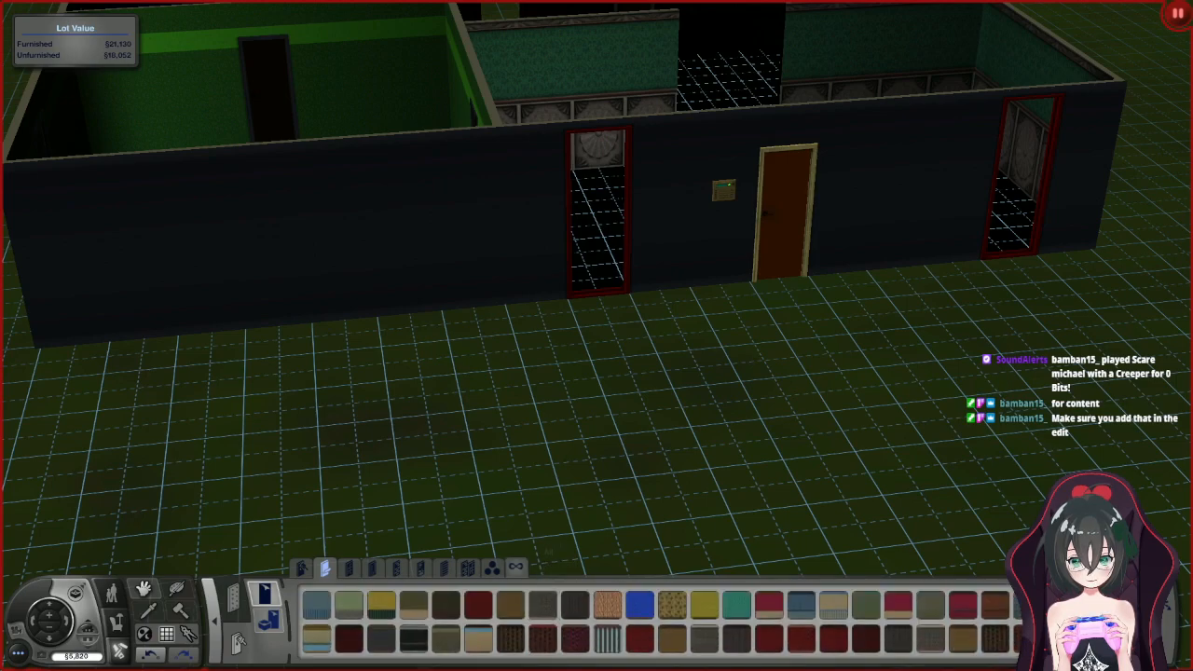
- Browse the Painting, Masonry and further wall covering categories
click(369, 569)
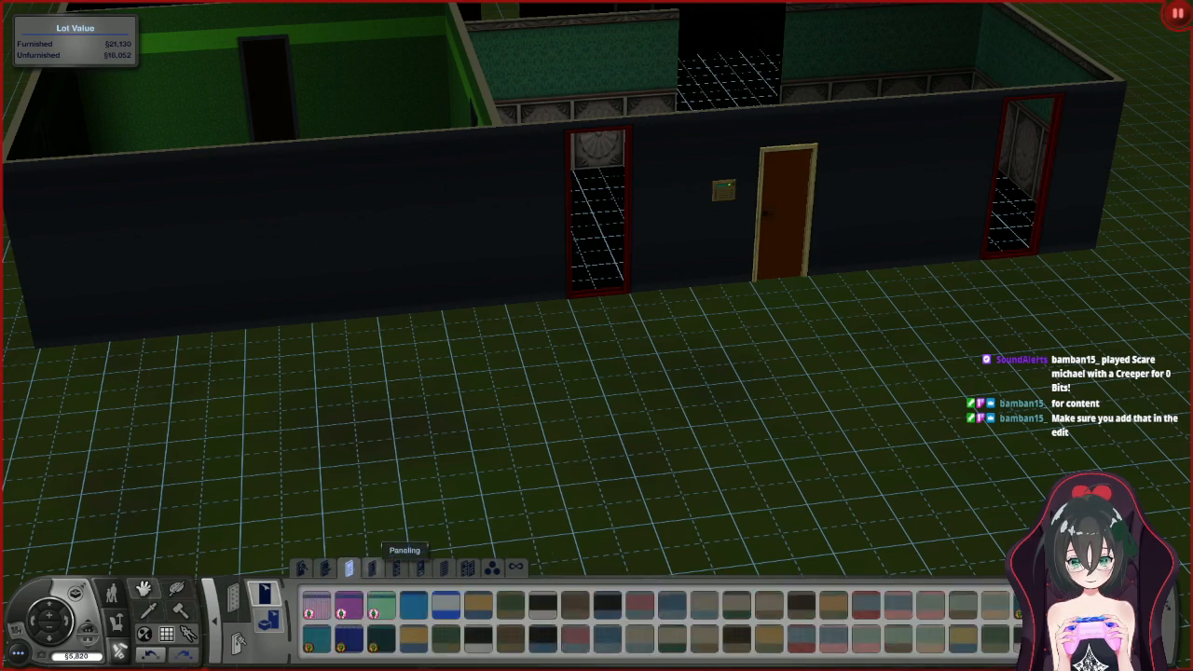
click(371, 565)
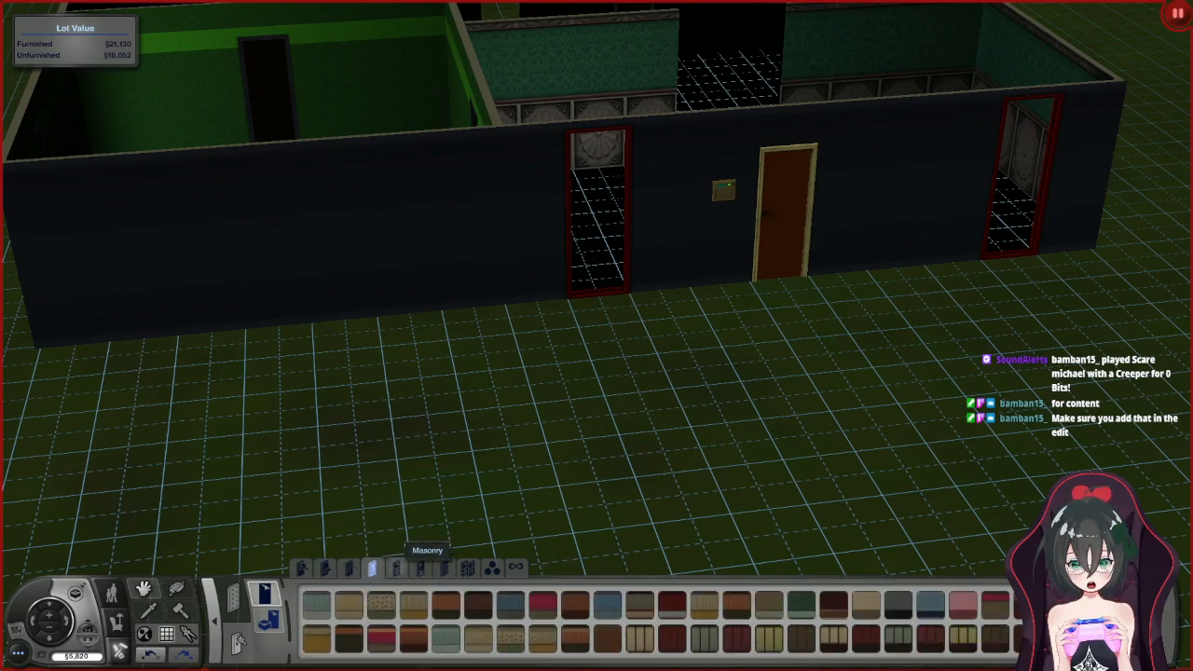
click(395, 567)
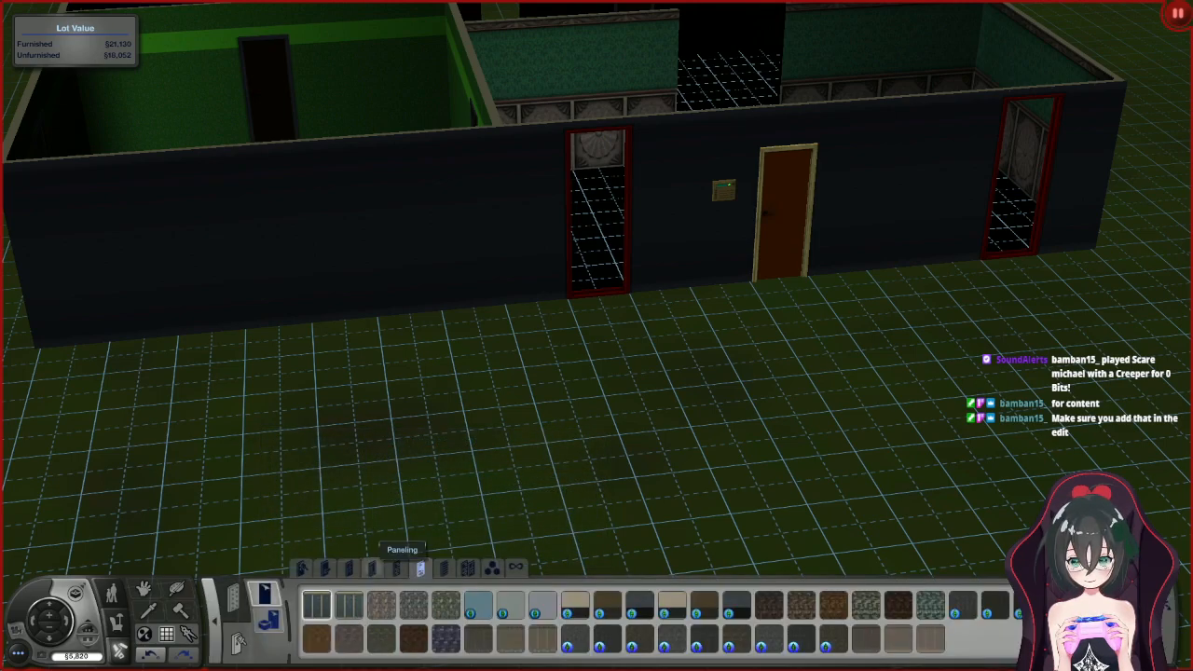
- Switch to another wall covering category of wood and brick patterns
click(440, 569)
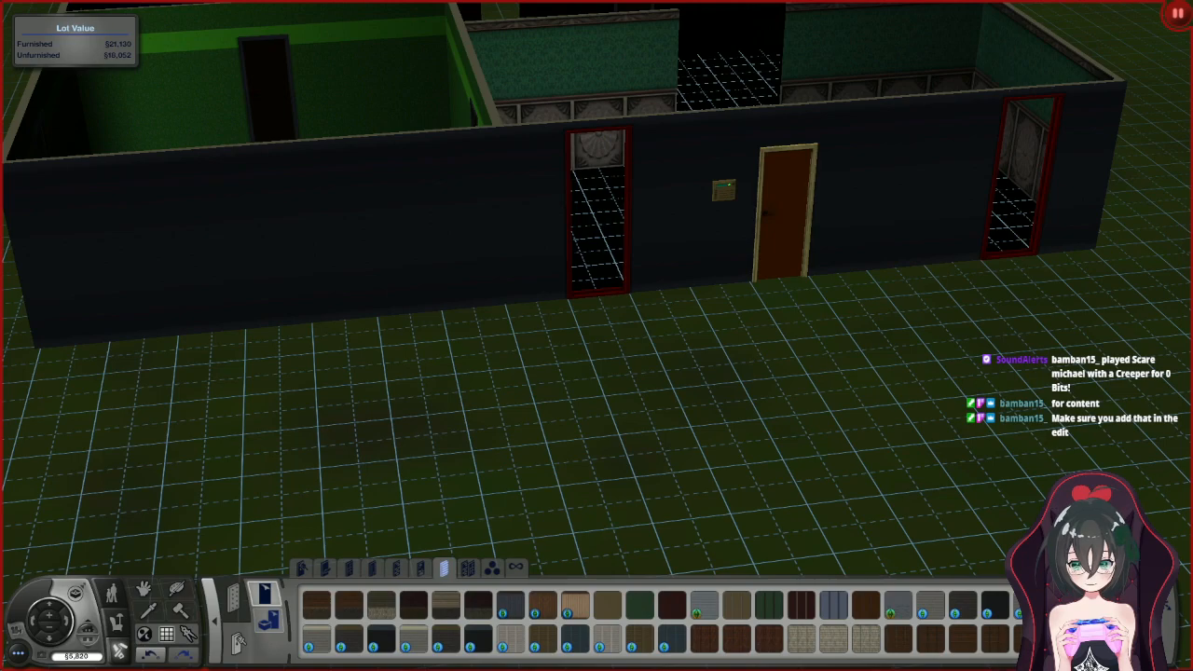
click(440, 571)
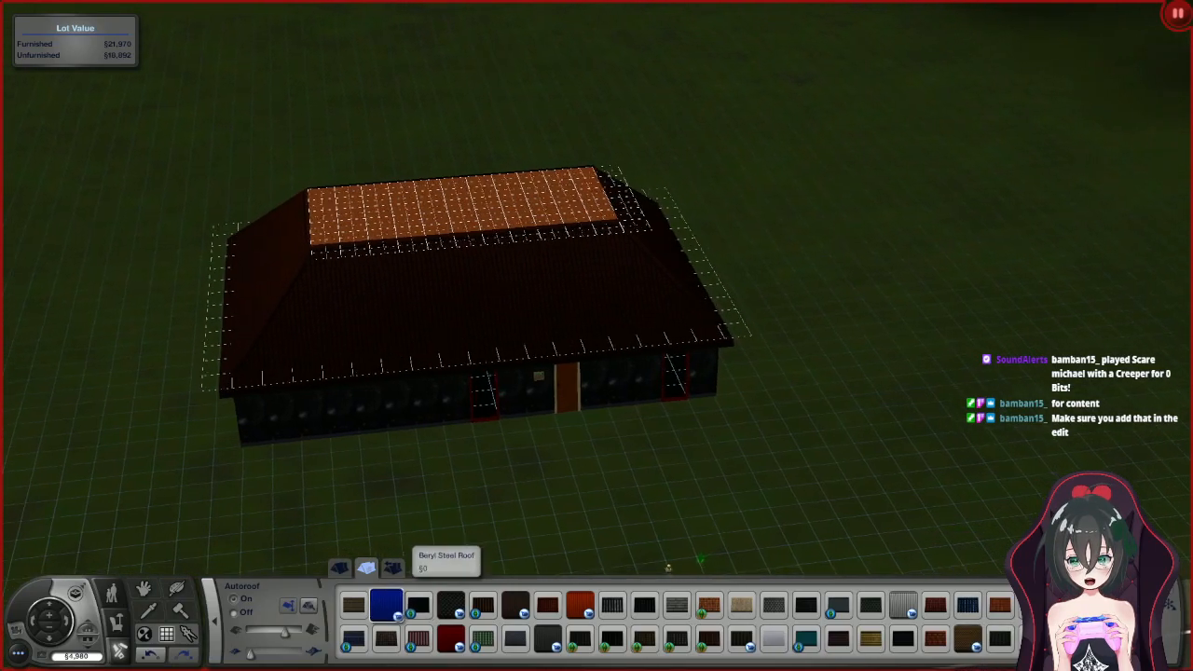
- Apply a roof covering pattern to the house
click(636, 606)
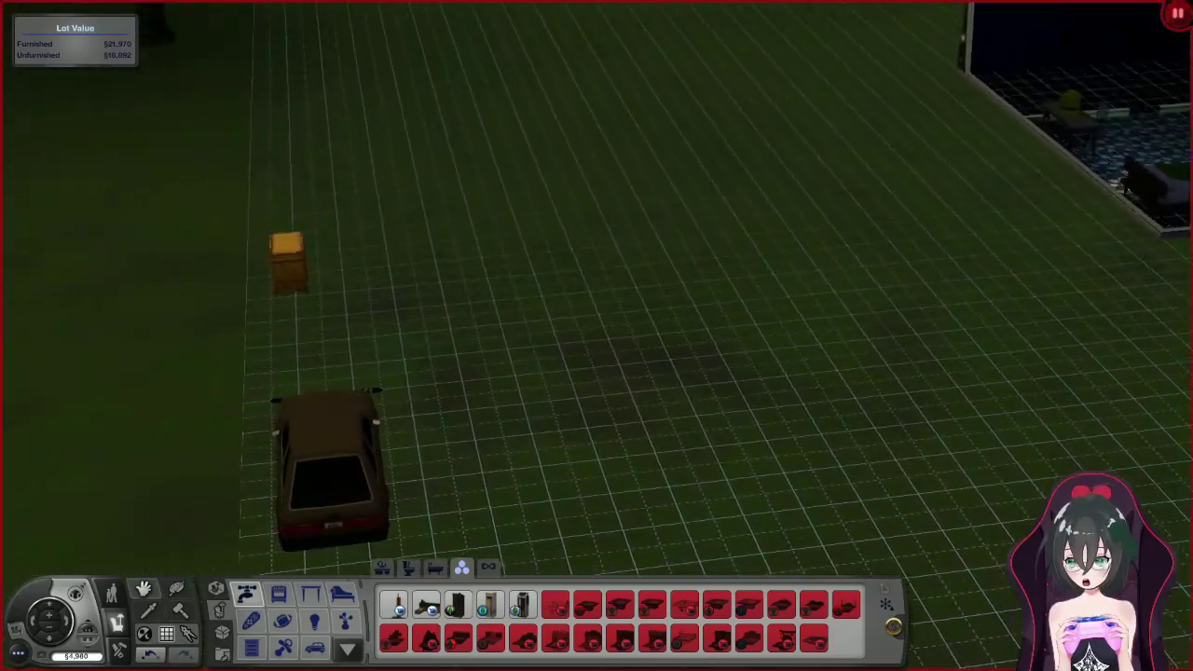
- Bring up the Plumbing fixtures catalog for the bathroom
click(291, 258)
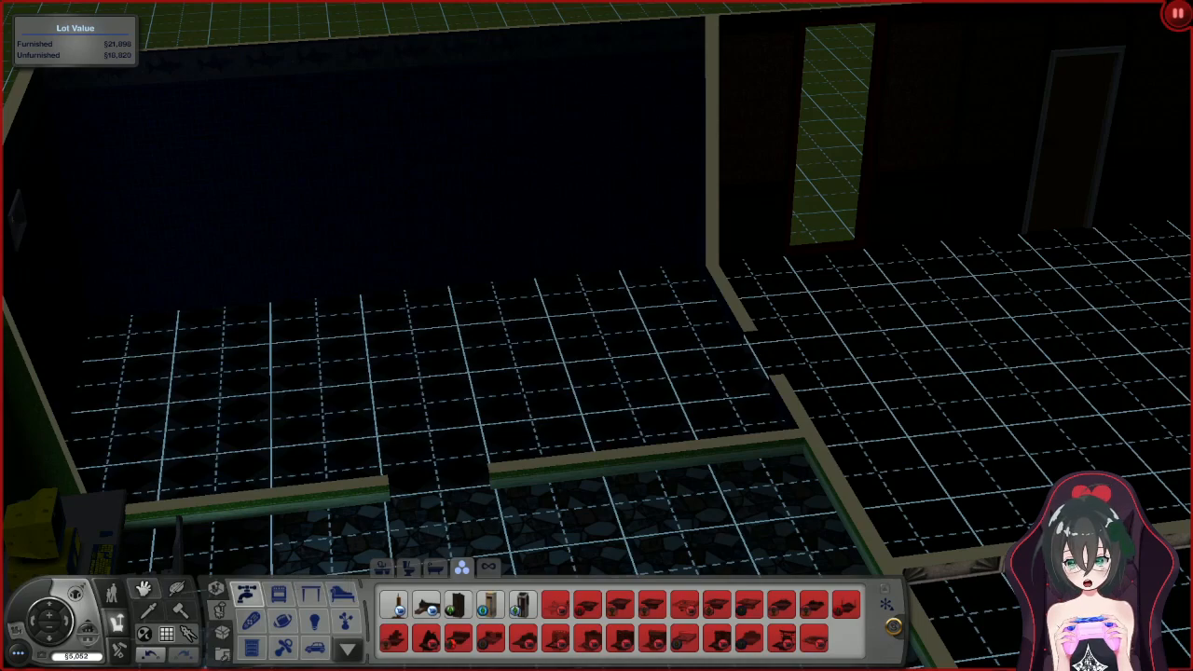
- Pick a toilet from the Toilets list and set it in the bathroom
click(411, 567)
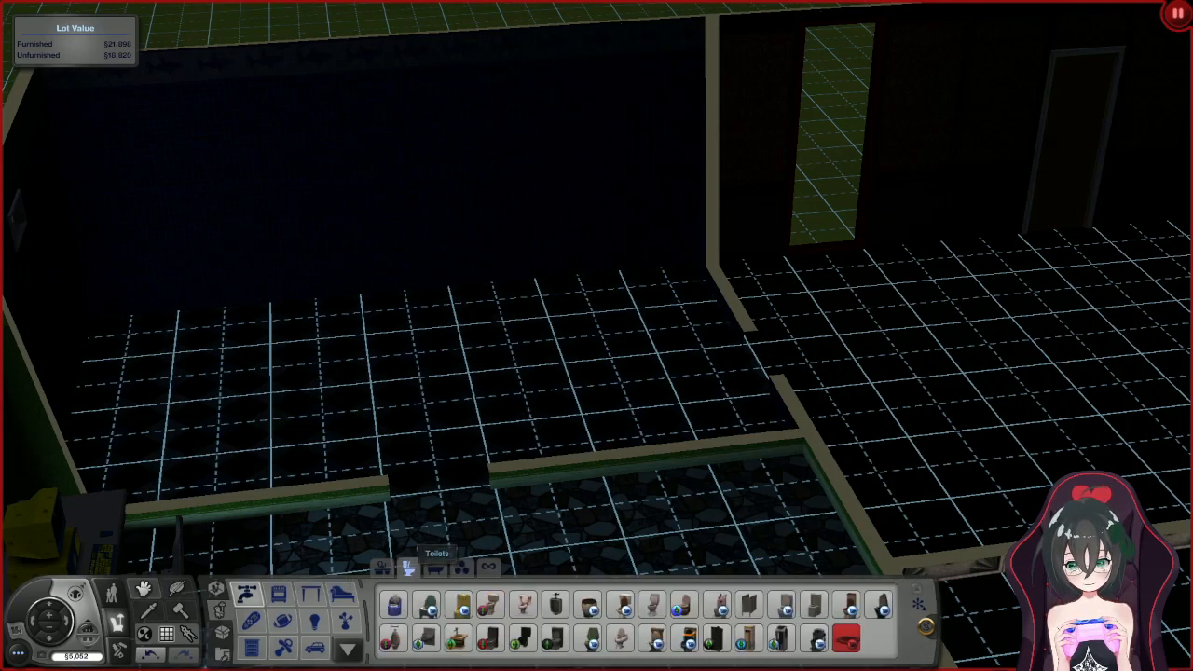
mouse_move(522, 613)
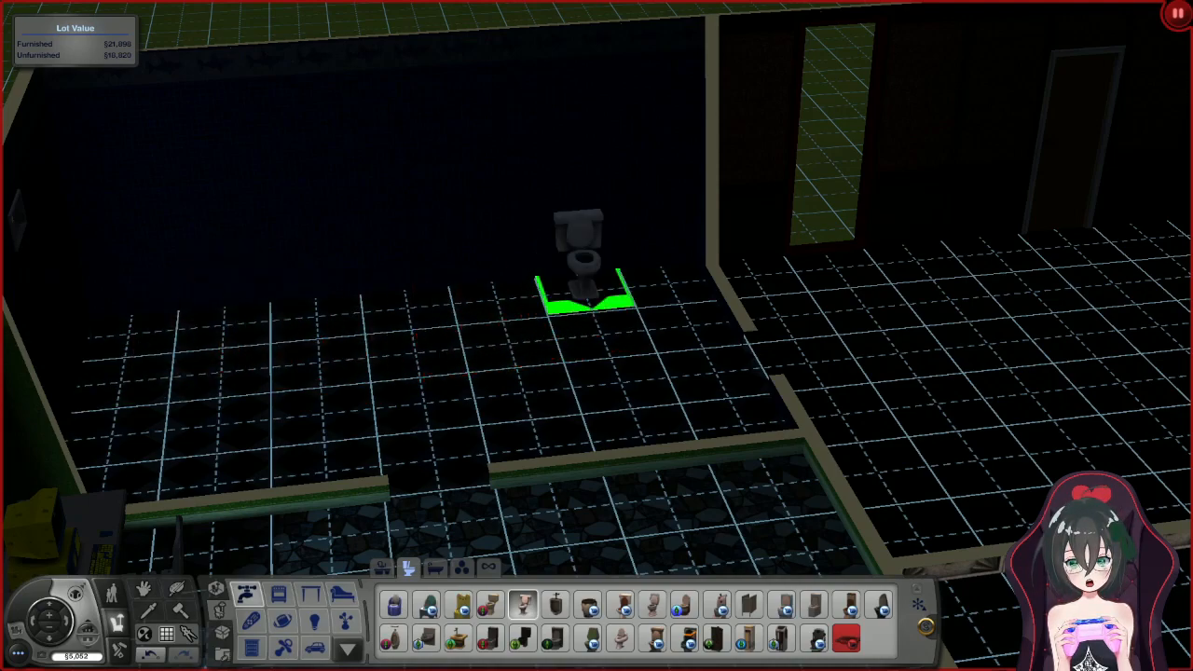
click(586, 271)
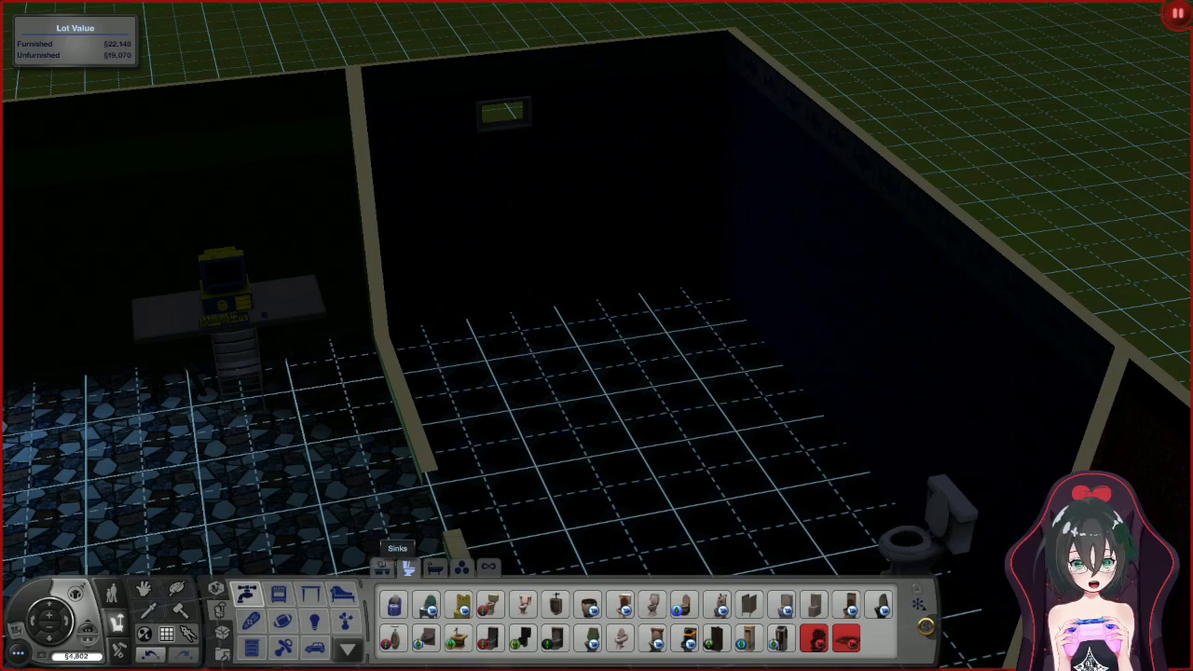
- Compare the showers and tubs — Simple Shower, Porcelain Tub and others — ending on the Vorn Bathtub
click(433, 565)
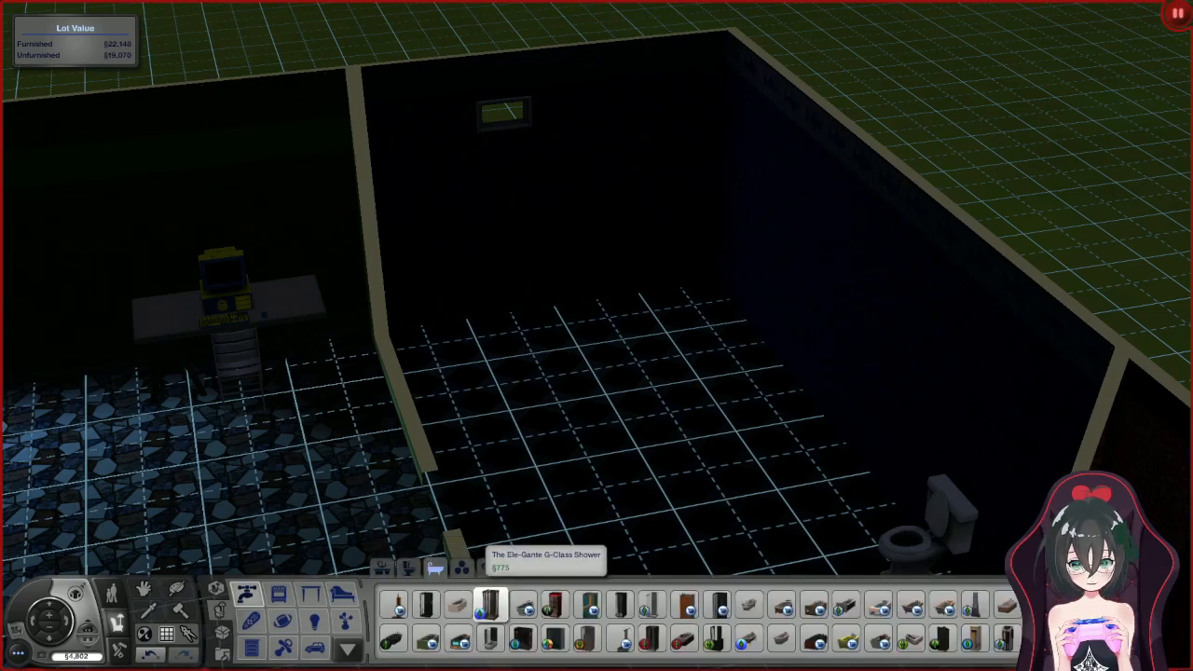
click(492, 612)
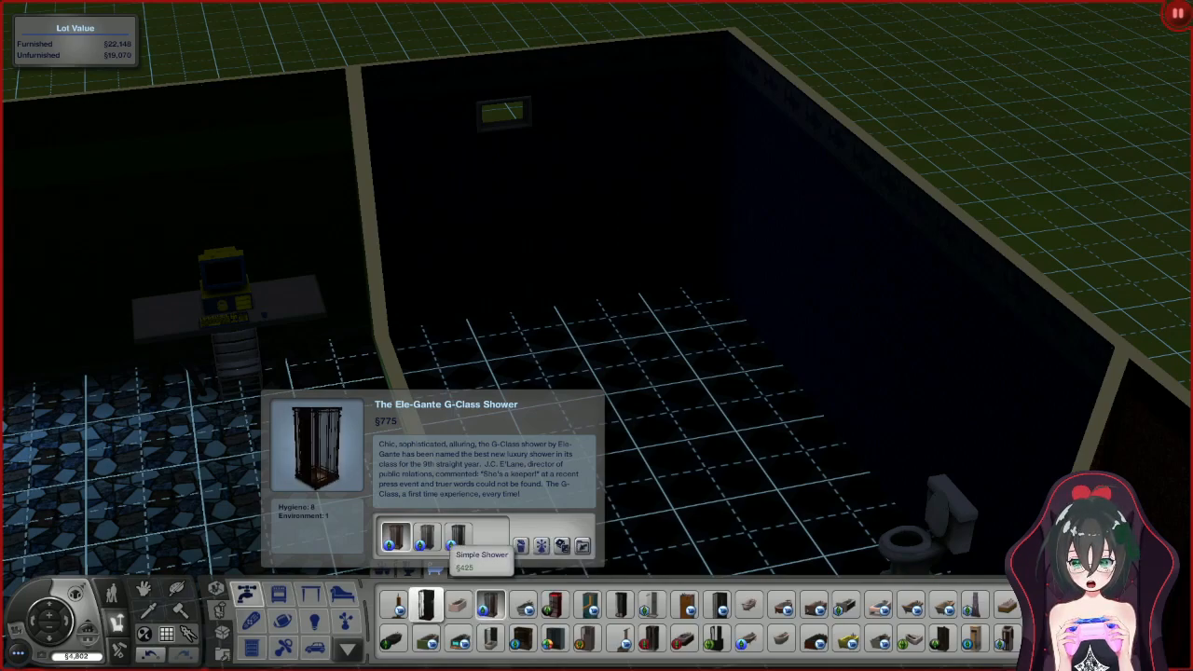
click(391, 546)
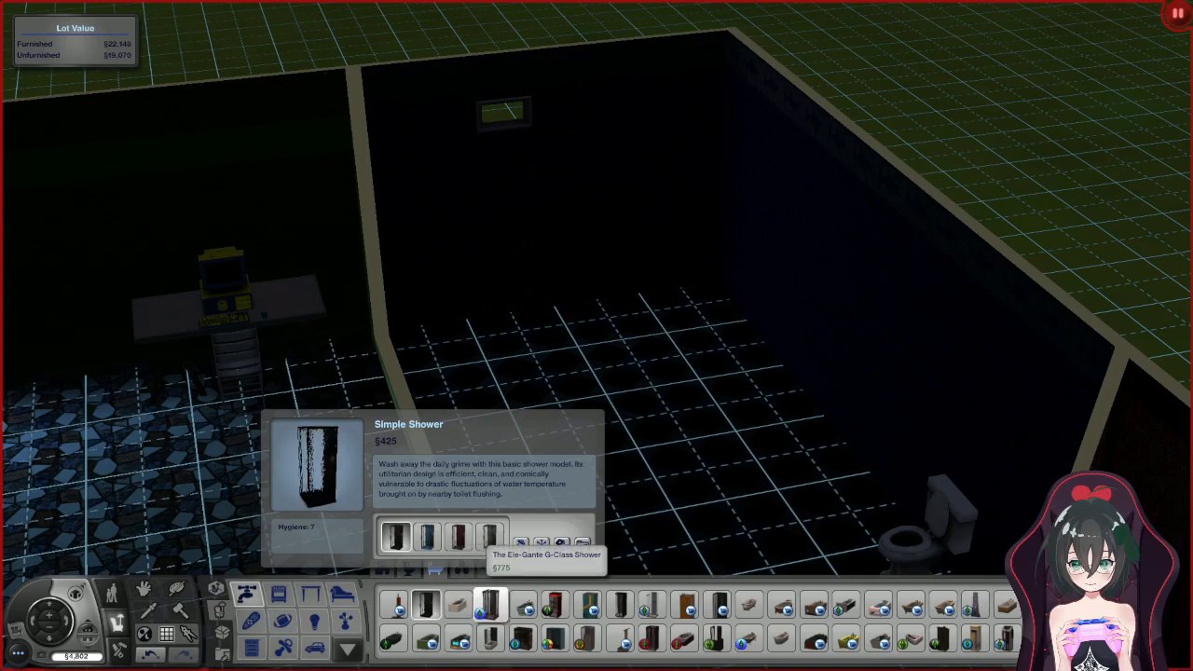
mouse_move(522, 616)
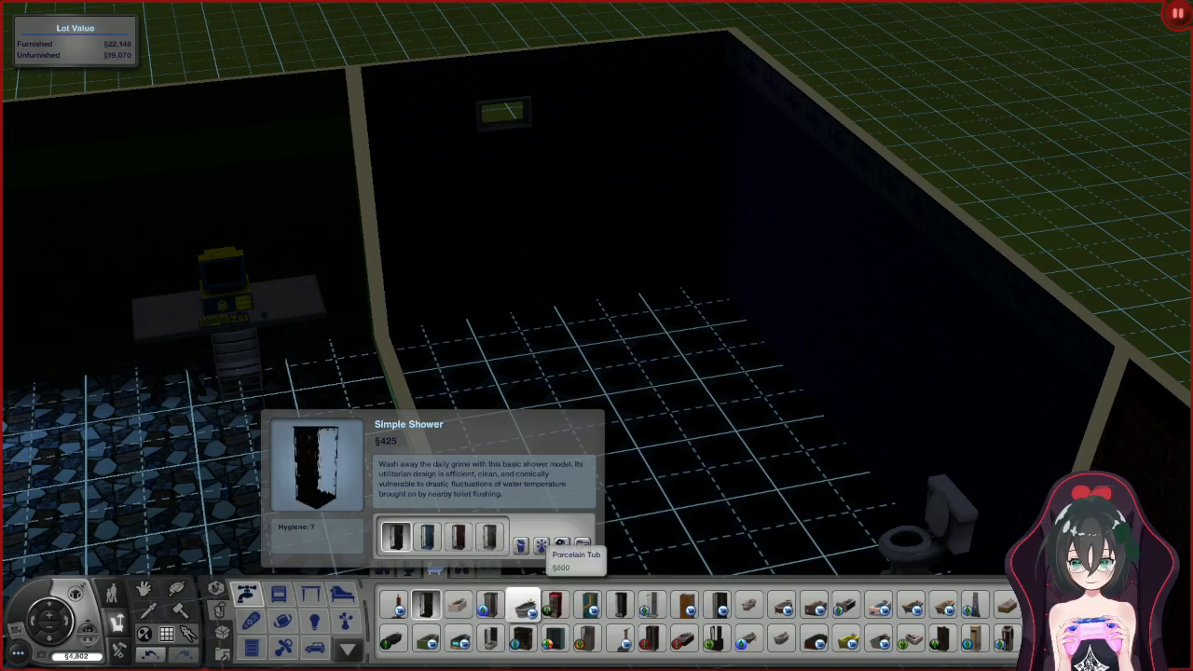
click(524, 617)
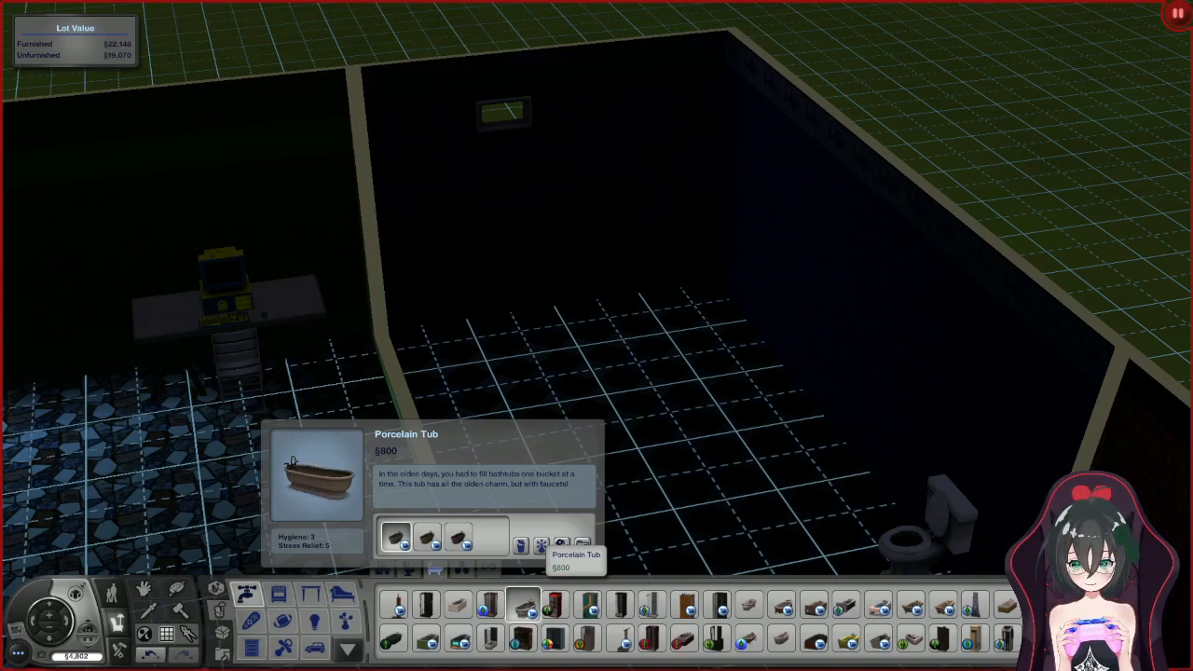
click(485, 611)
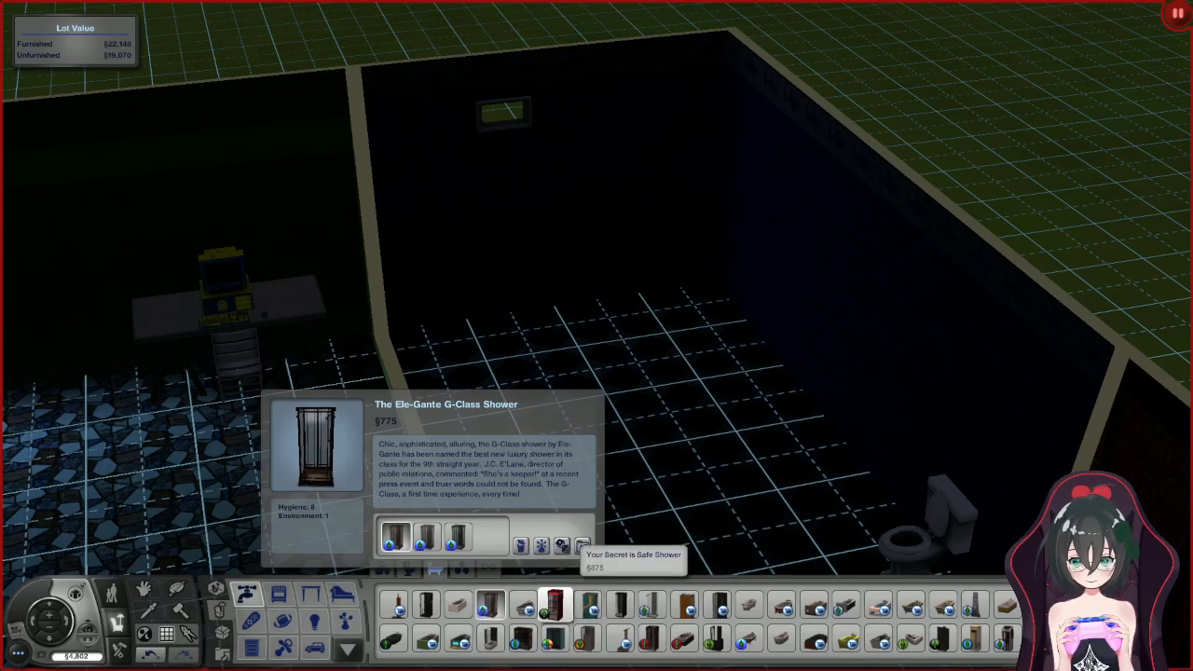
click(582, 612)
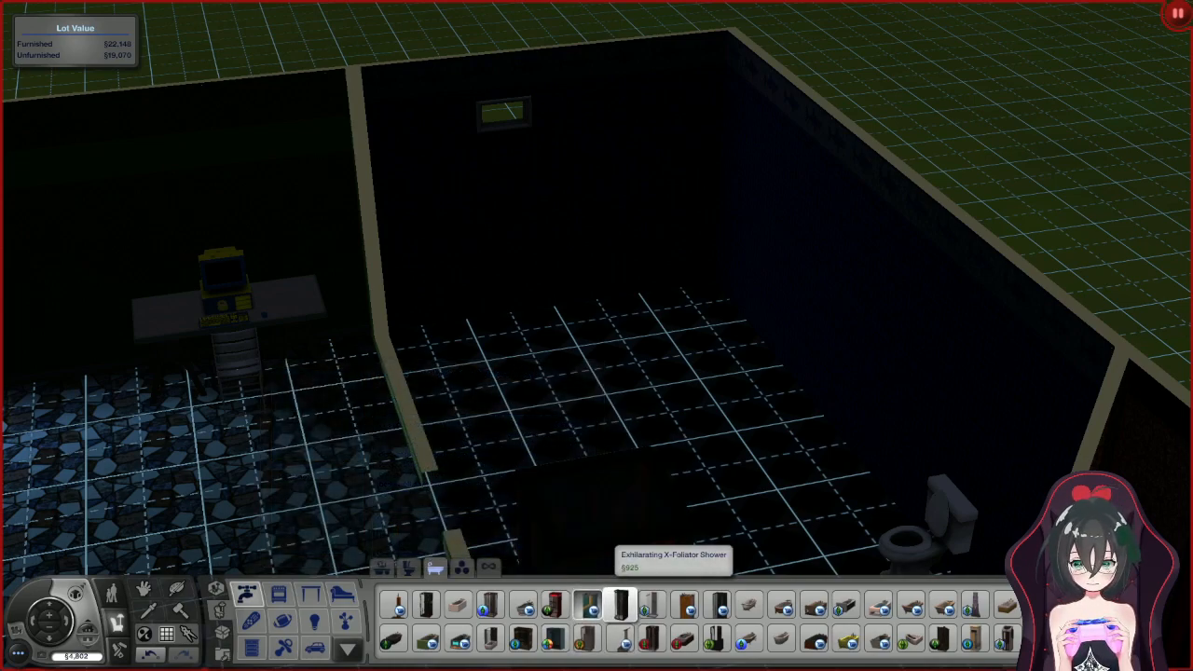
click(613, 608)
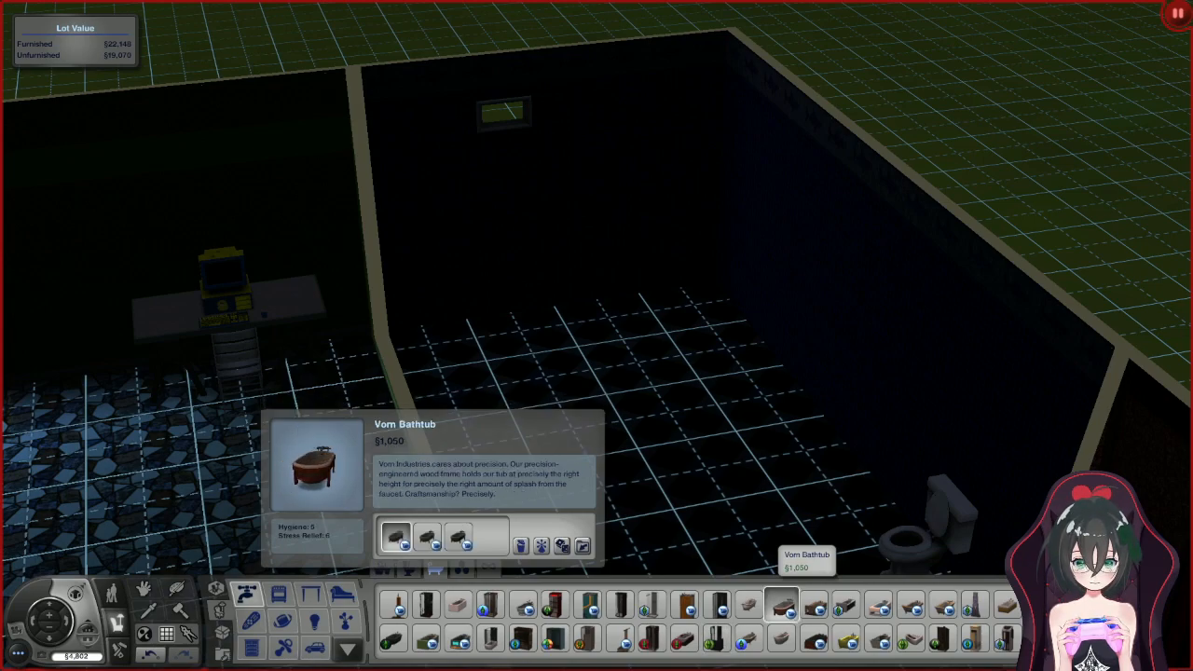
mouse_move(839, 614)
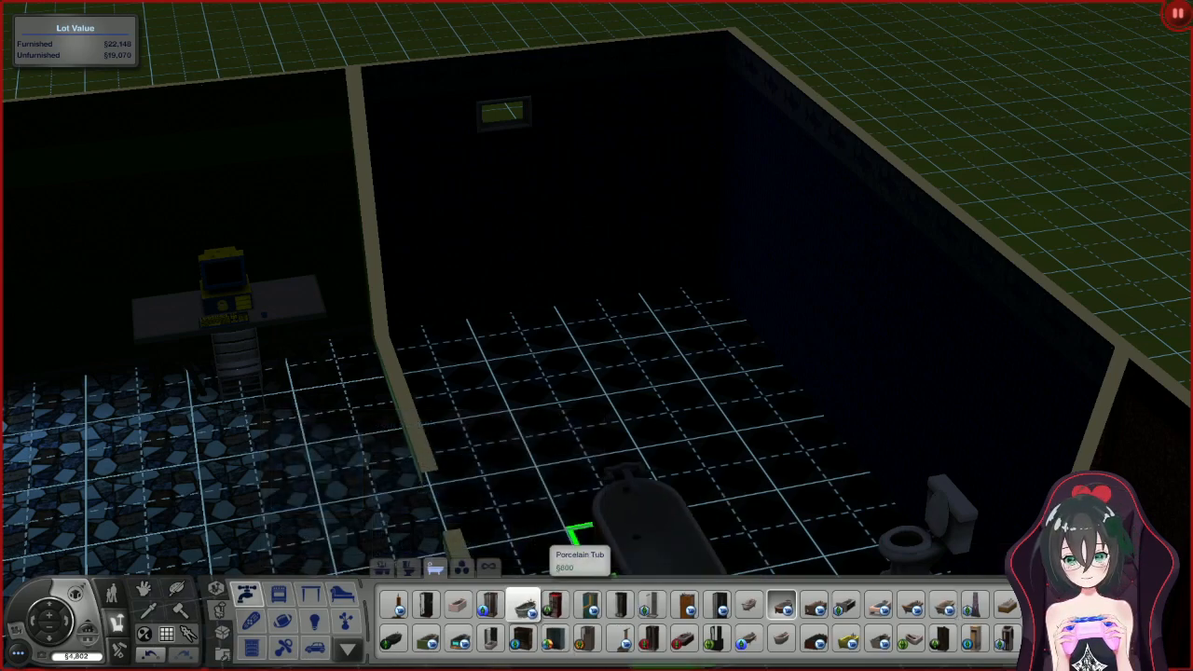
click(526, 615)
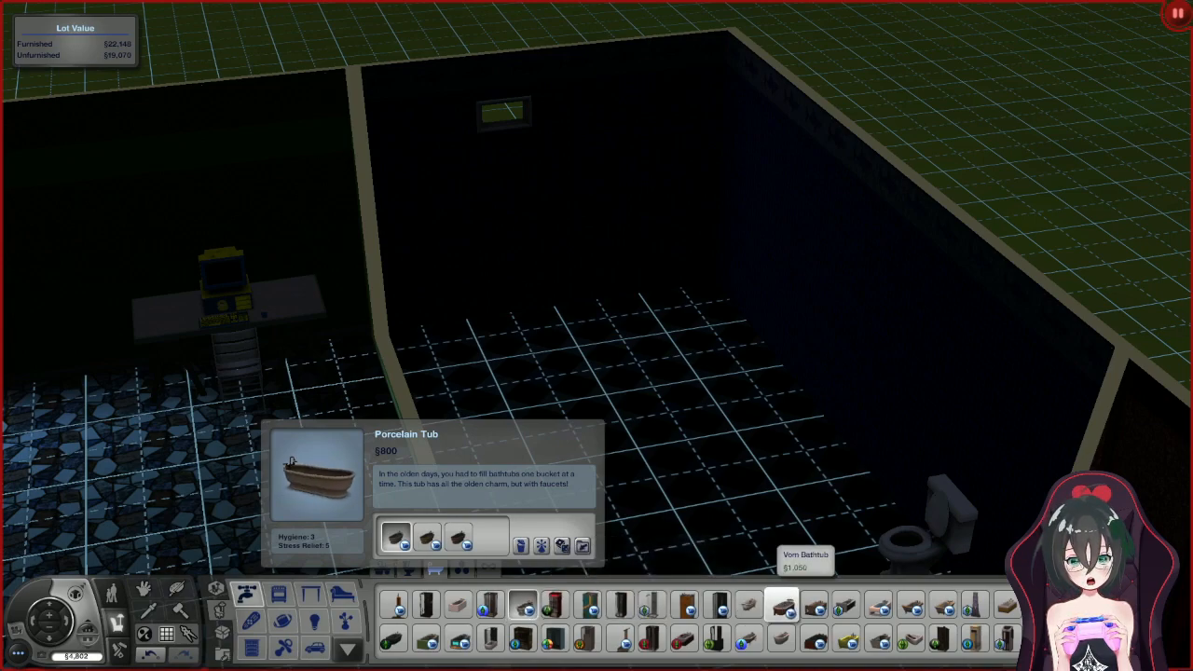
click(783, 612)
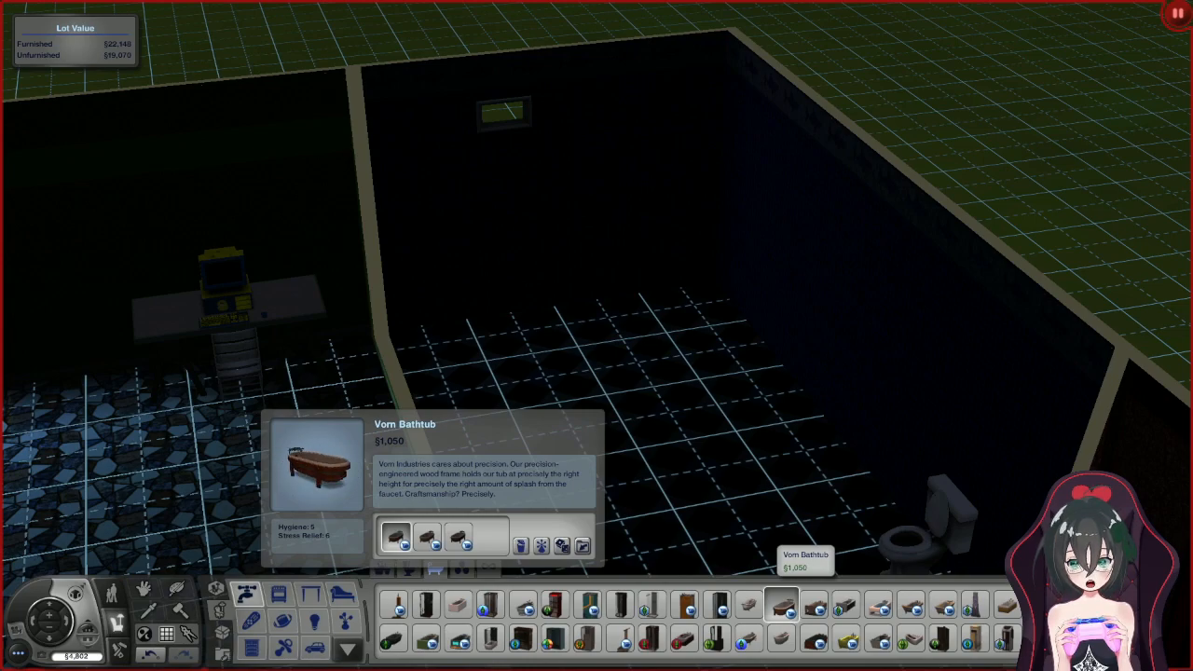
mouse_move(877, 602)
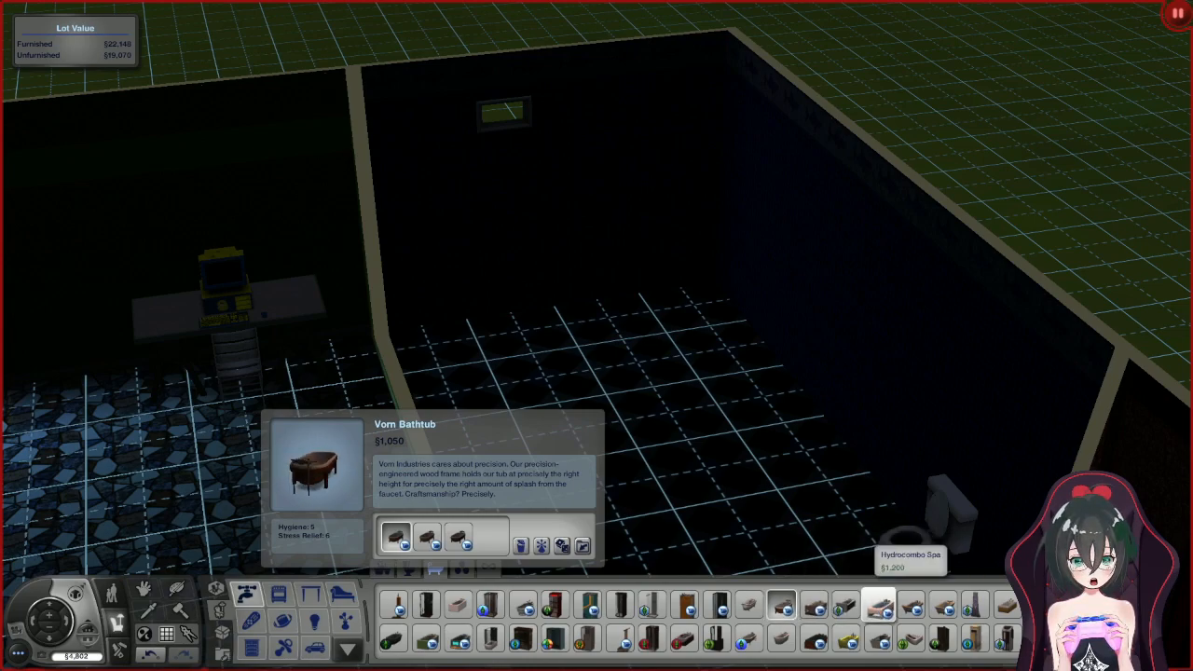
click(877, 612)
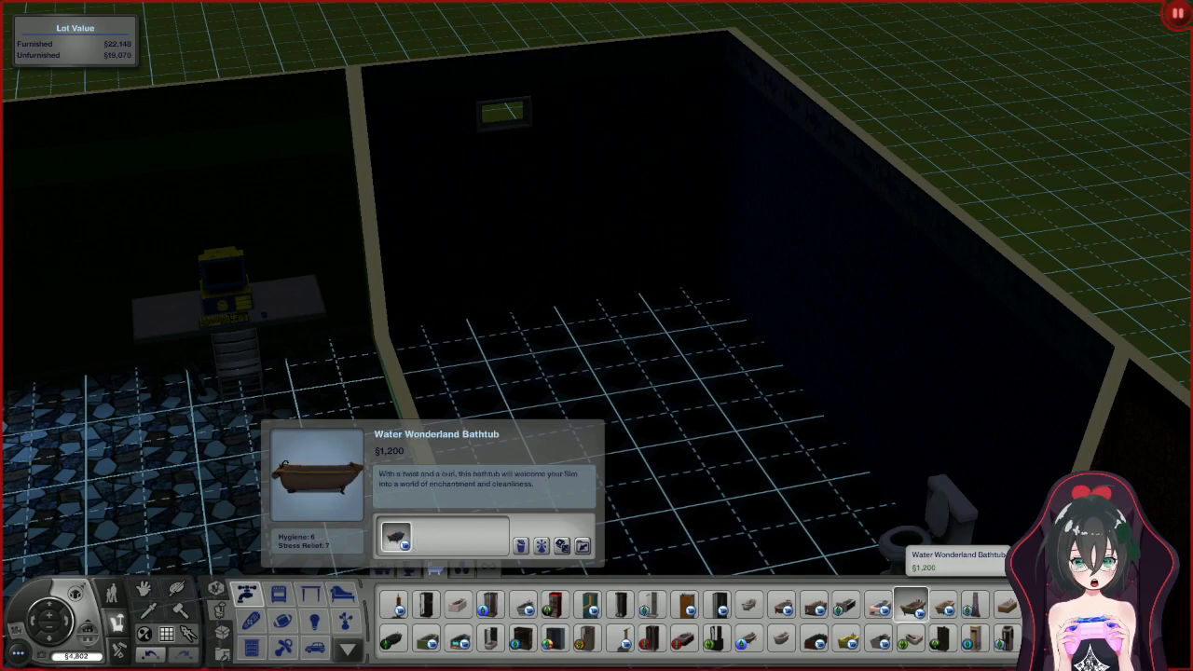
click(944, 605)
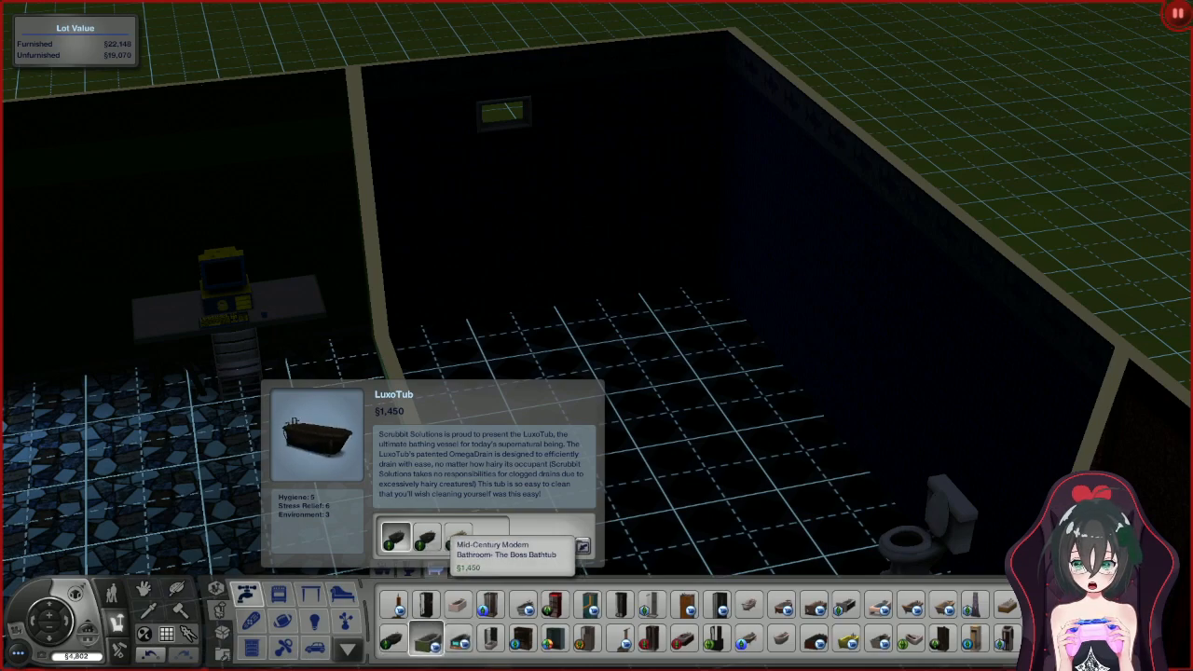
click(421, 535)
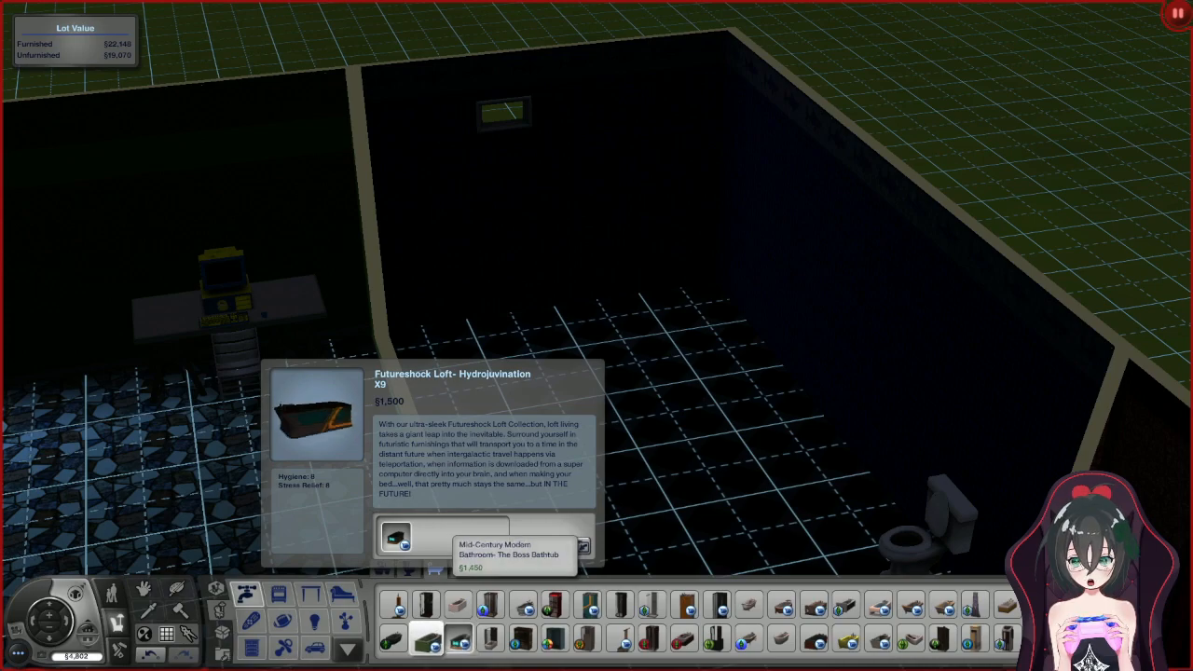
click(401, 646)
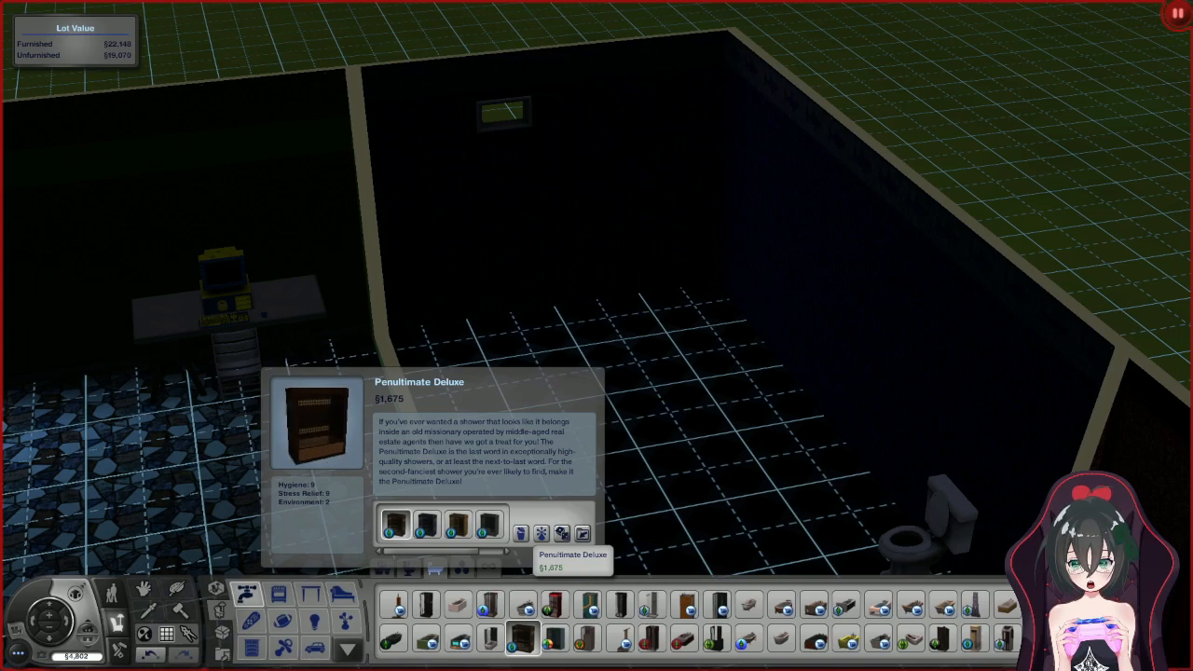
click(485, 641)
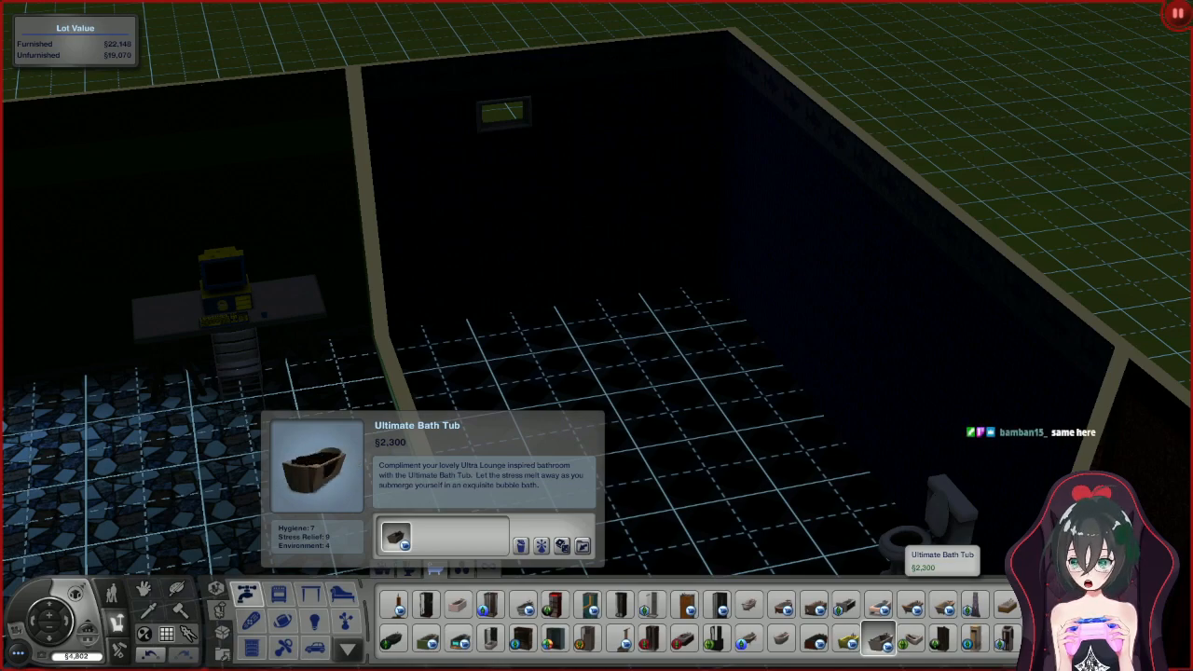
- Place a tub-shower against the bathroom wall beside the toilet
click(880, 645)
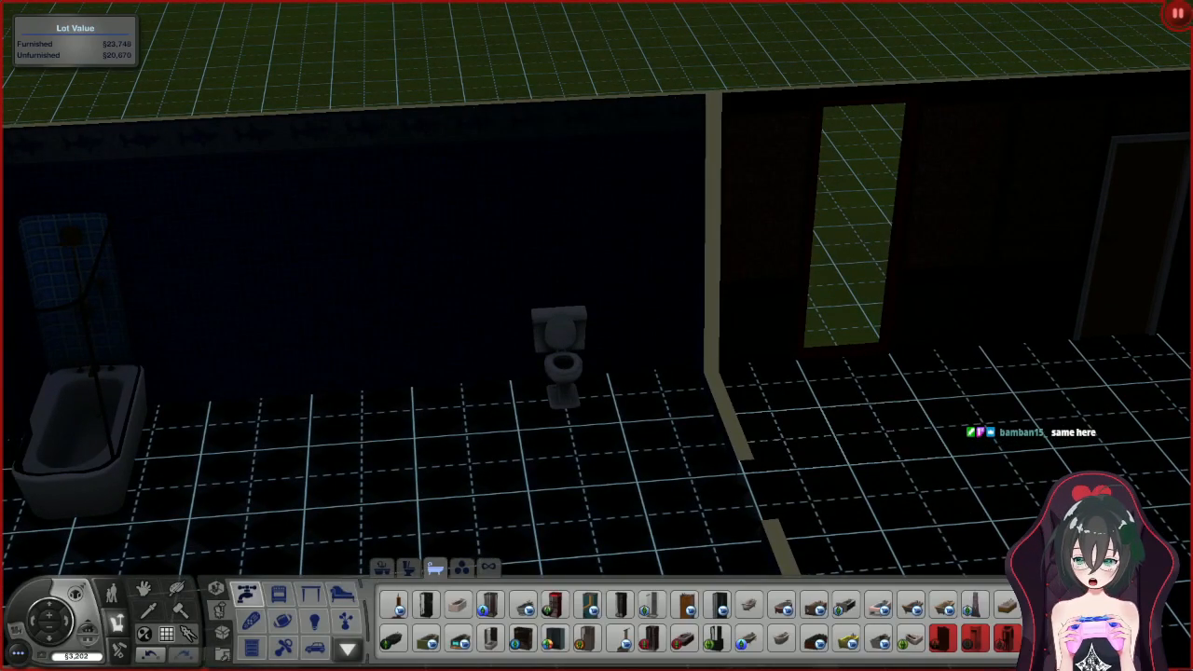
click(421, 593)
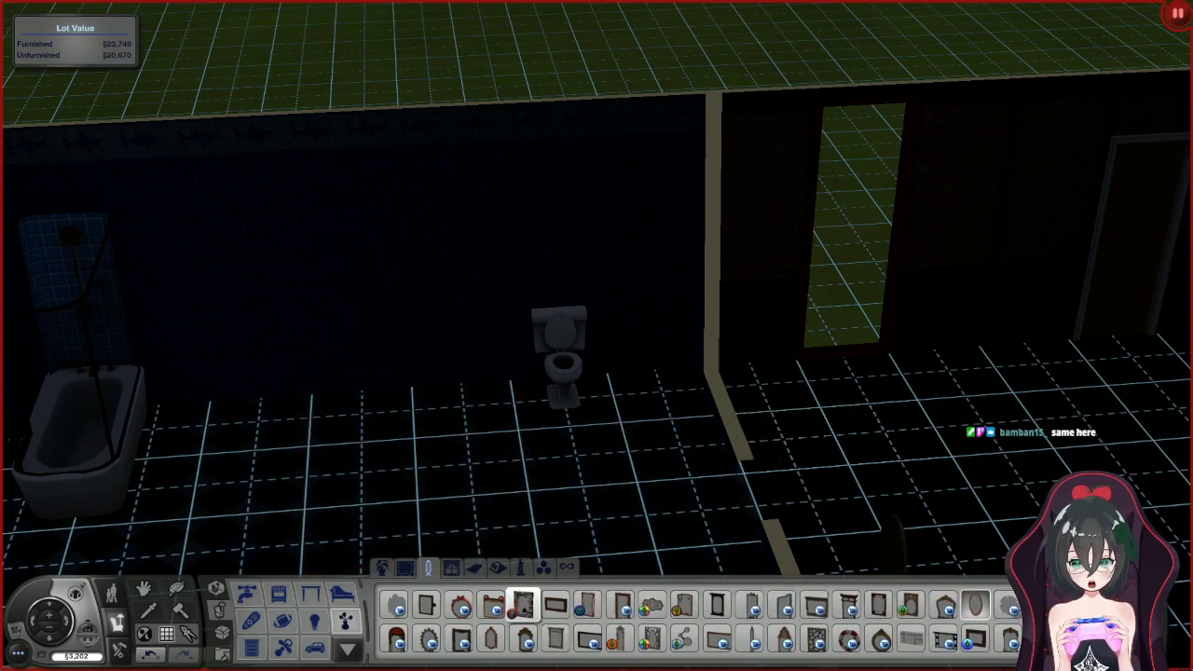
- Hang a wall mirror in the bathroom next to the toilet
click(544, 608)
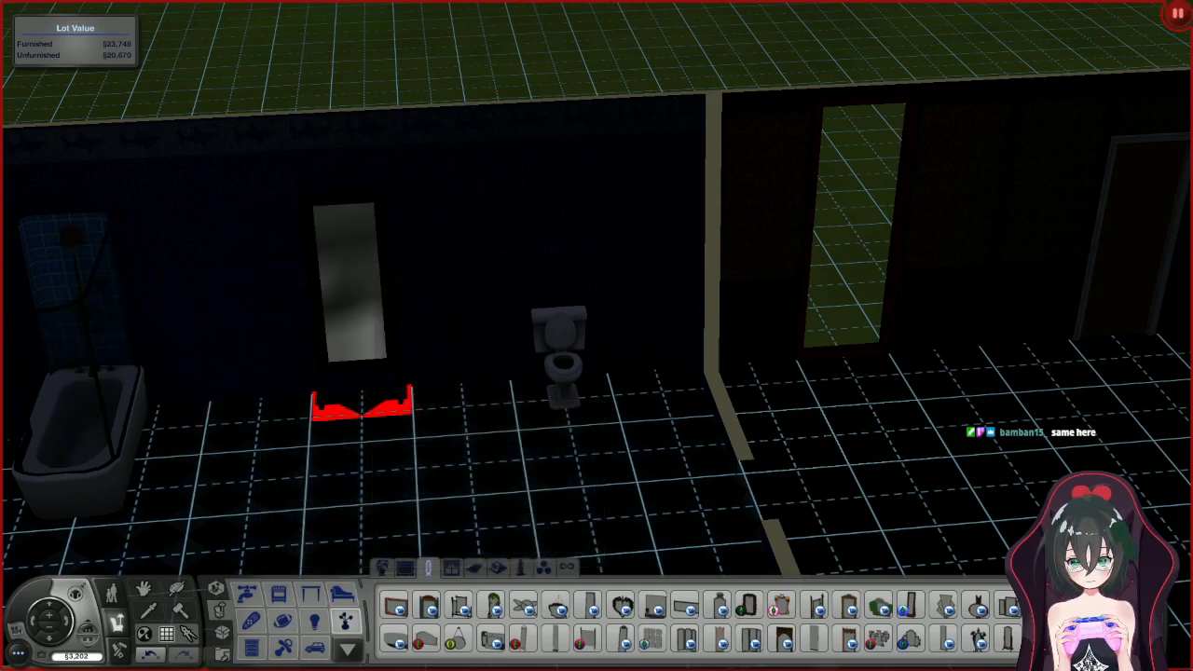
click(362, 410)
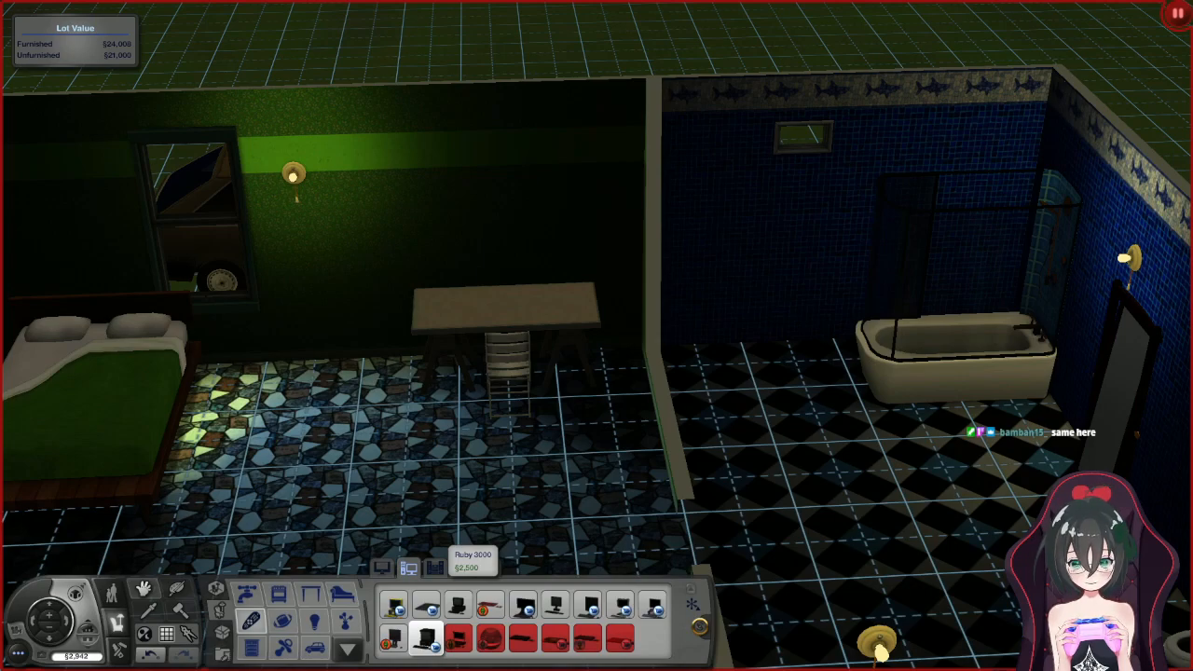
- Compare MyPuter, Sleek Intellect 5010 and MAL 2000, then choose the MAL 2000 at §1,205
click(414, 638)
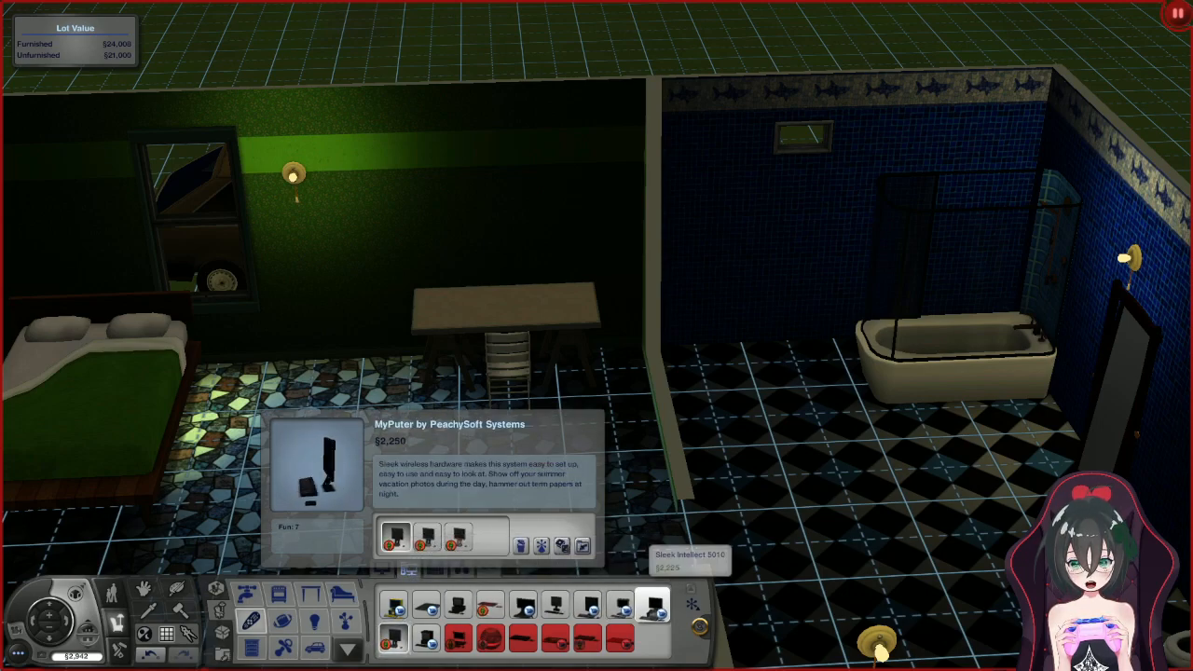
click(649, 604)
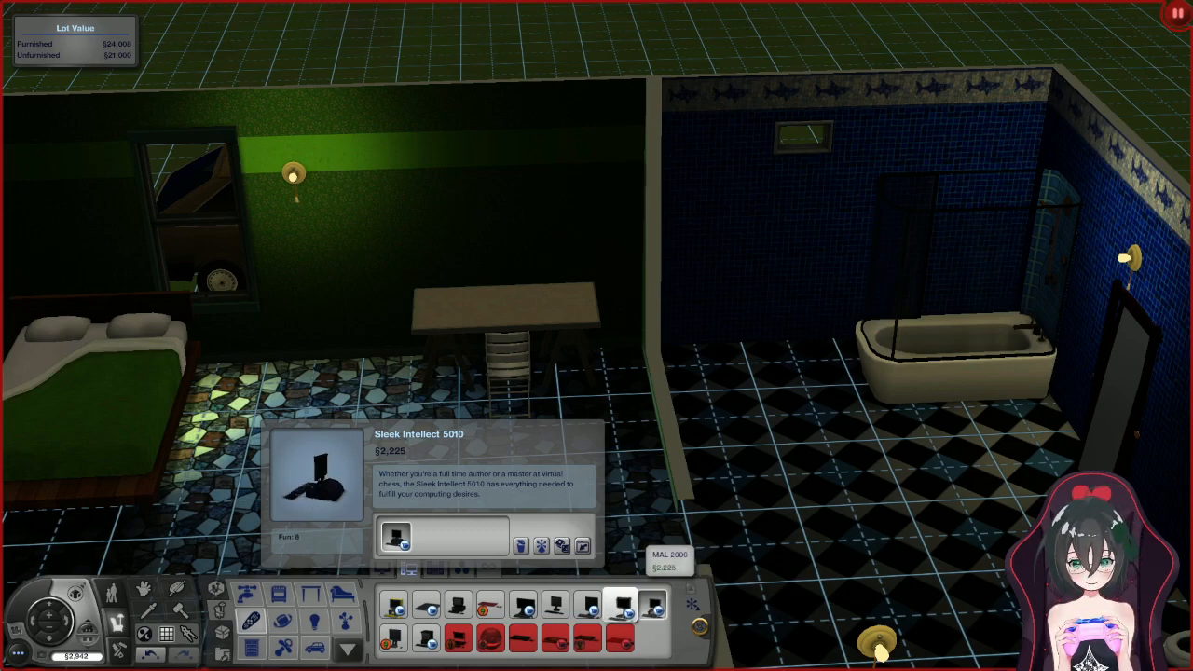
click(631, 600)
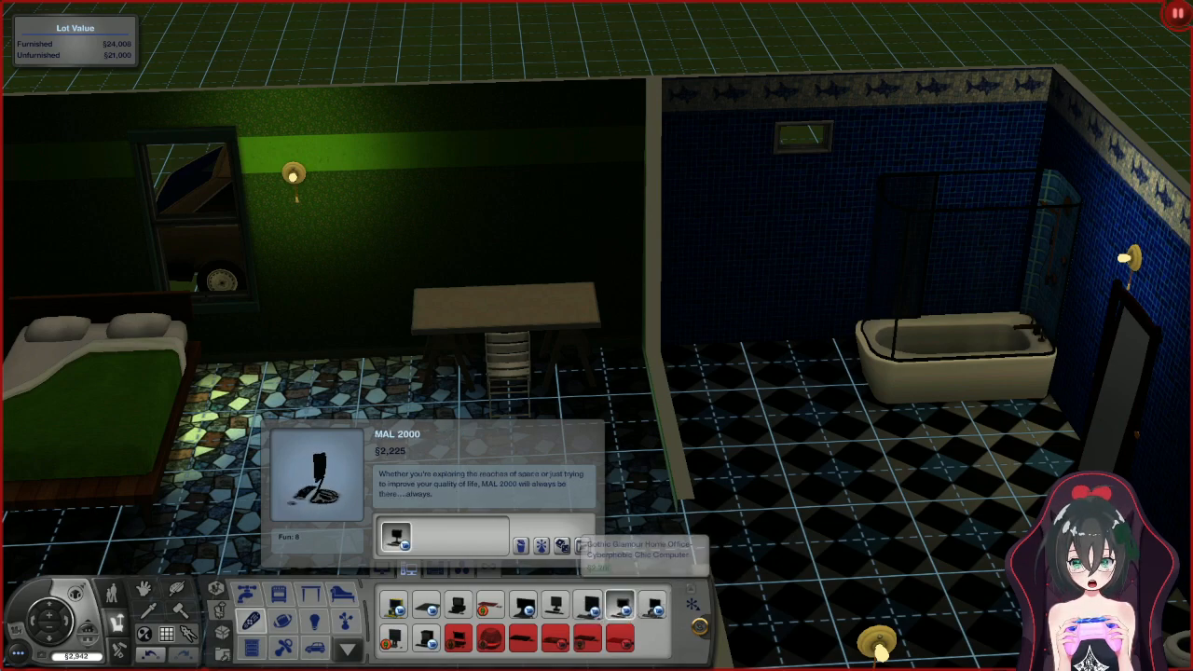
click(623, 608)
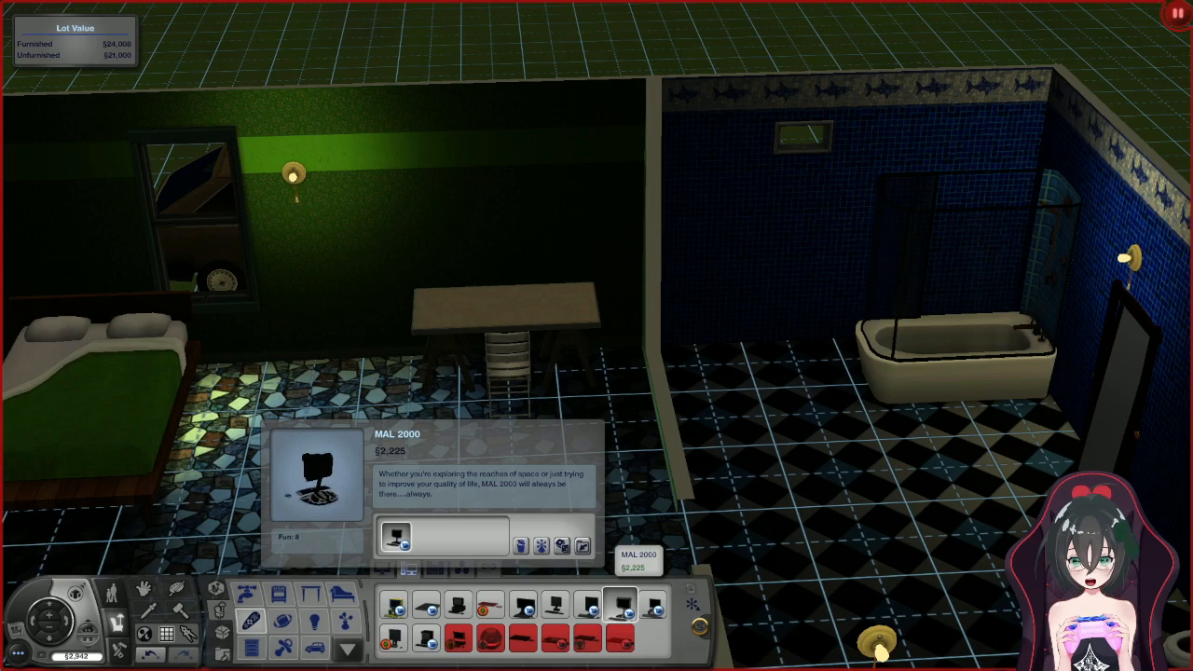
mouse_move(649, 615)
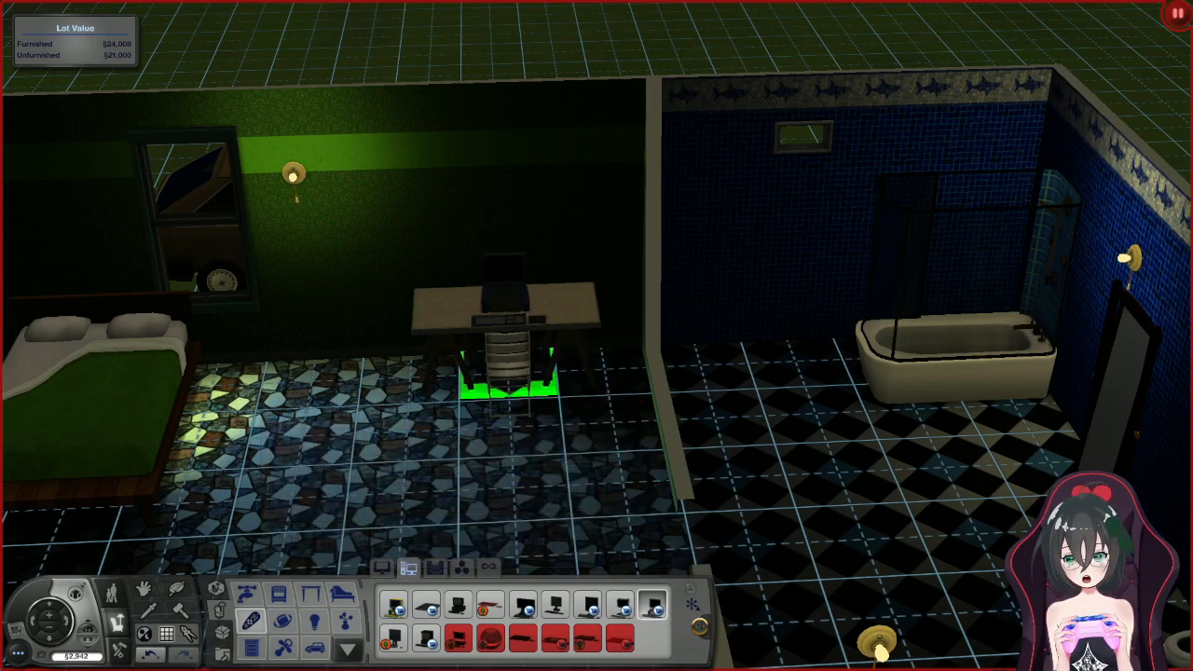
click(507, 386)
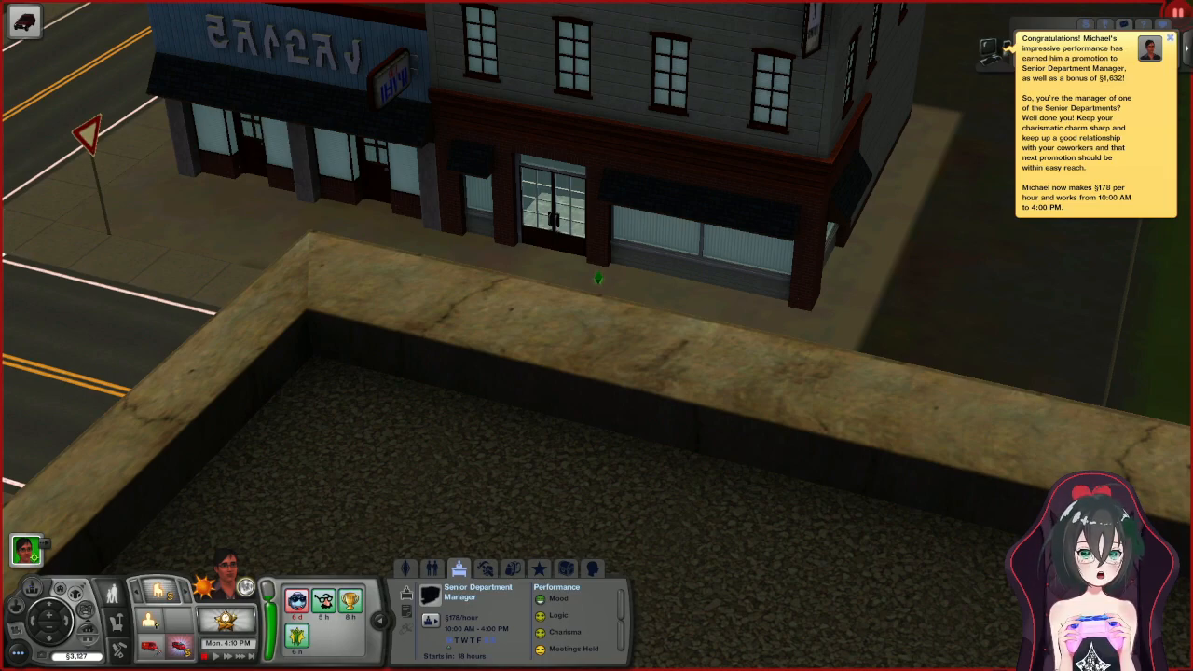
- Dismiss the Senior Department Manager promotion notice for Michael
click(1141, 33)
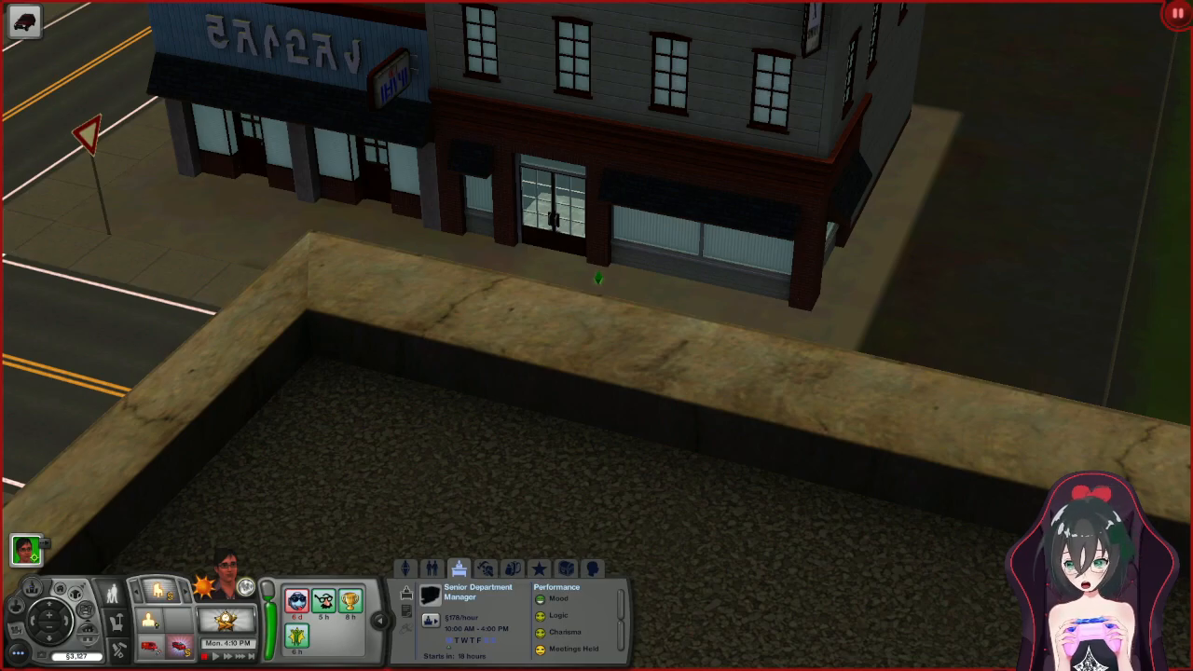